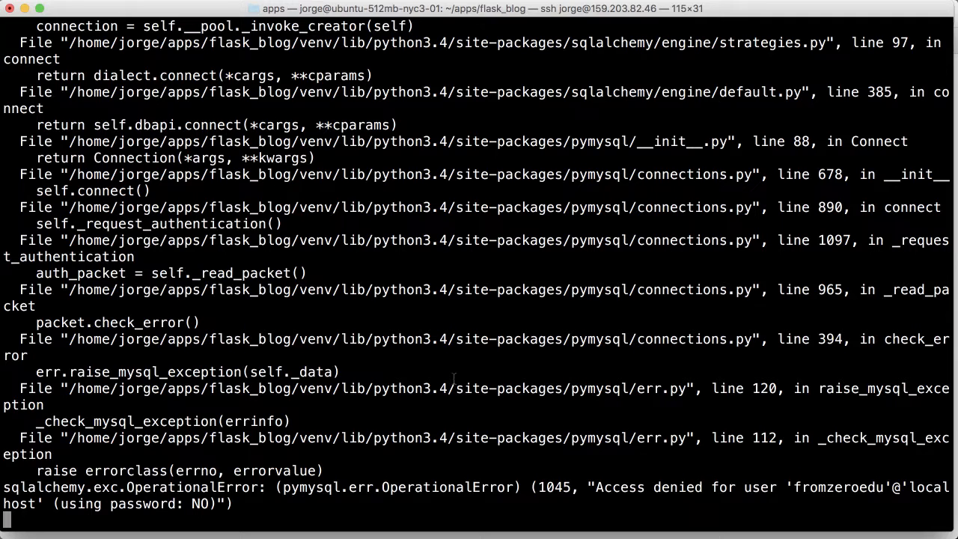
# - Stop the failing blog server and view the database settings in settings.py
pyautogui.press('ctrl+c')
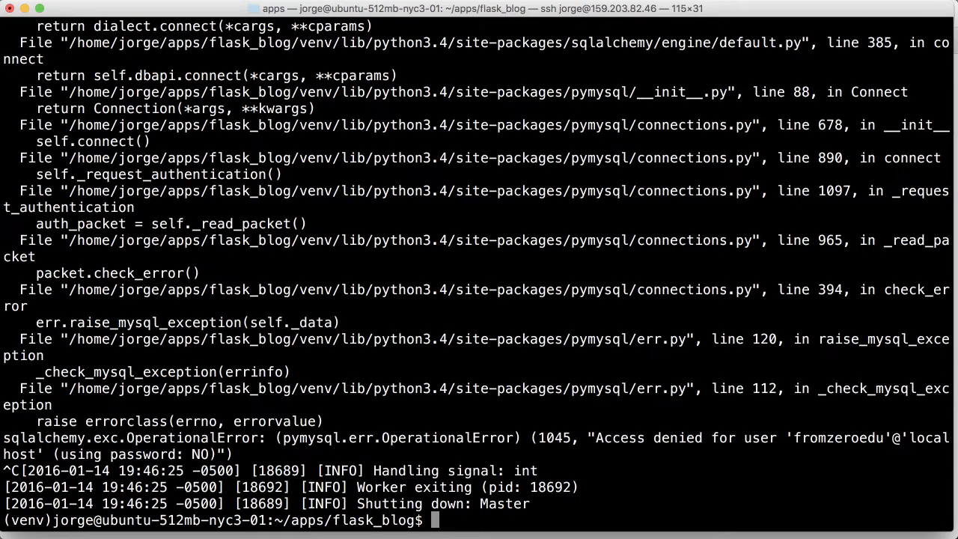
pyautogui.write('c;')
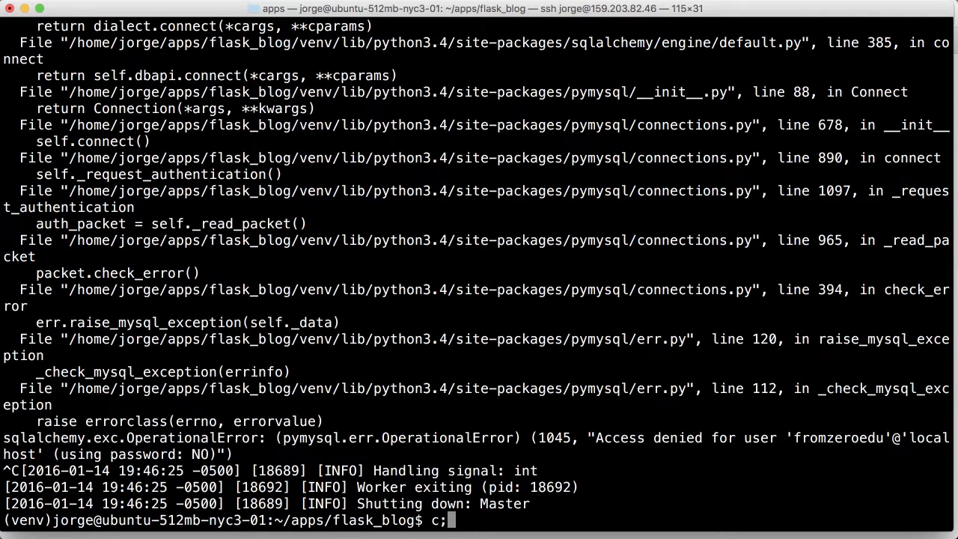
pyautogui.write('clear')
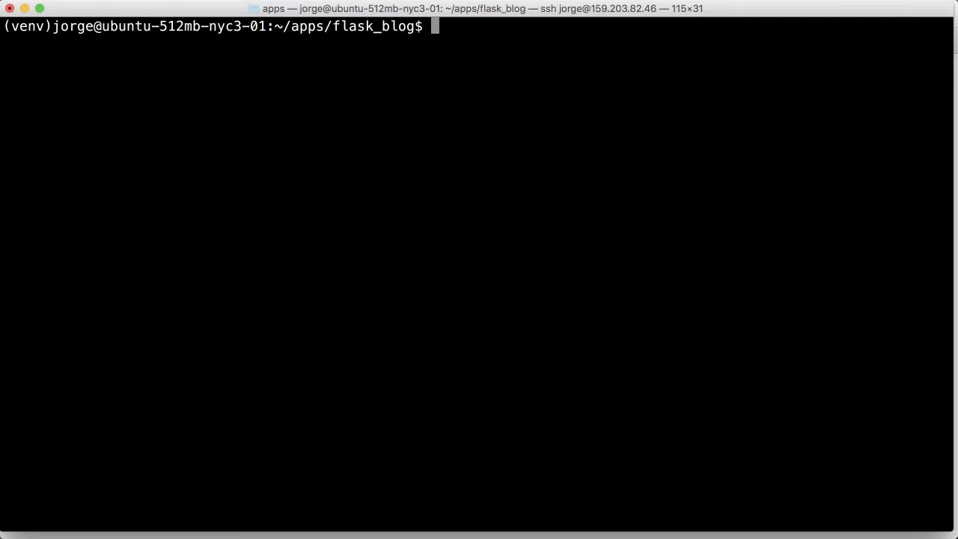
pyautogui.write('cat settings.py')
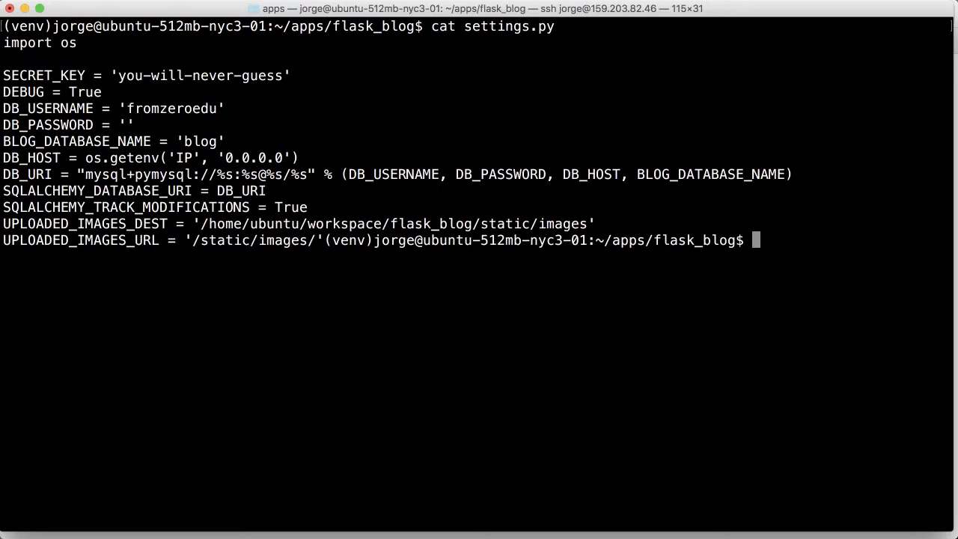
pyautogui.write('my')
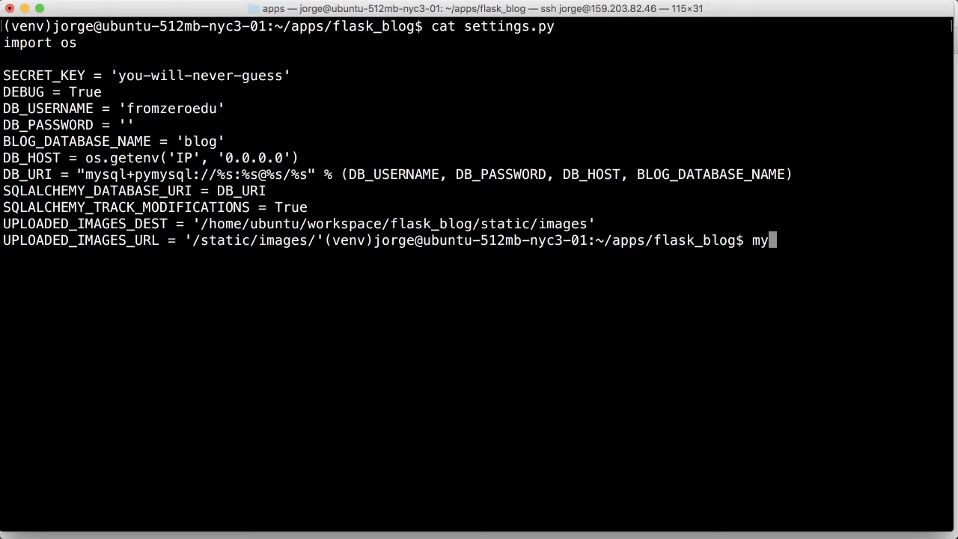
pyautogui.press('ctrl+l')
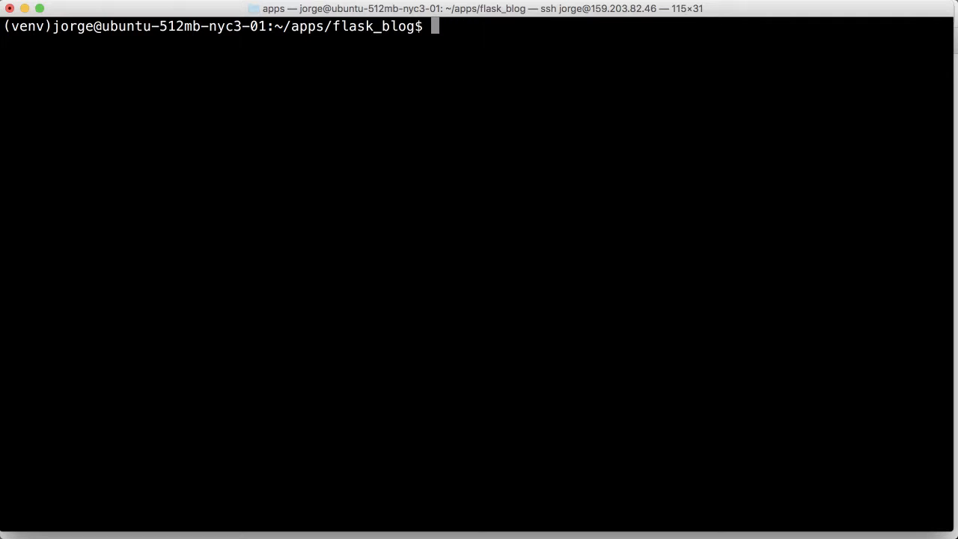
# - Log into the MariaDB shell as root with mysql -uroot -p
pyautogui.write('mysql -')
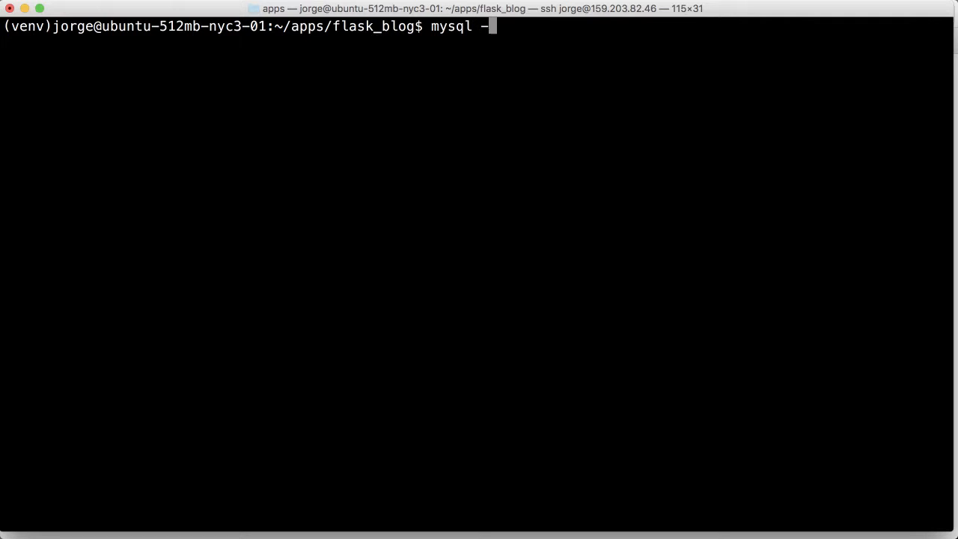
pyautogui.write('uroot -p')
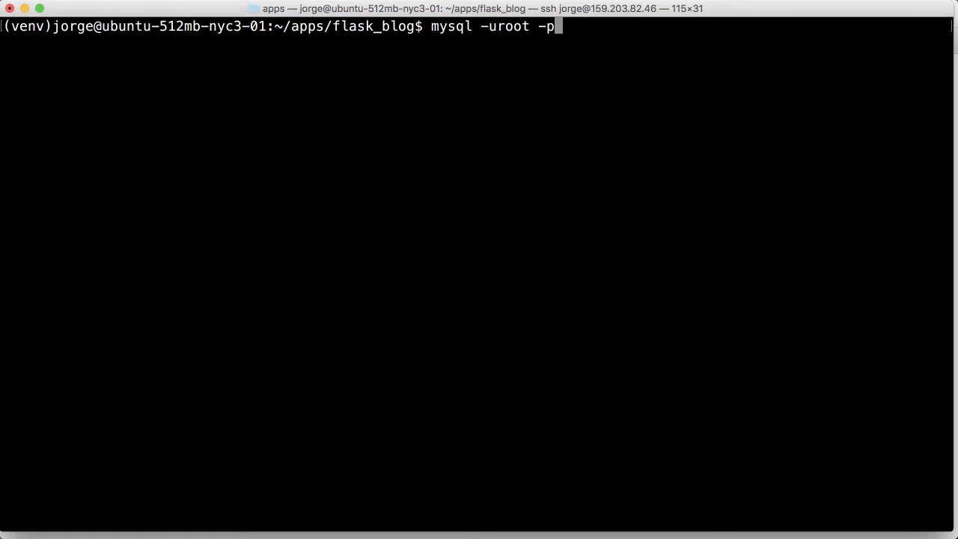
pyautogui.press('Enter')
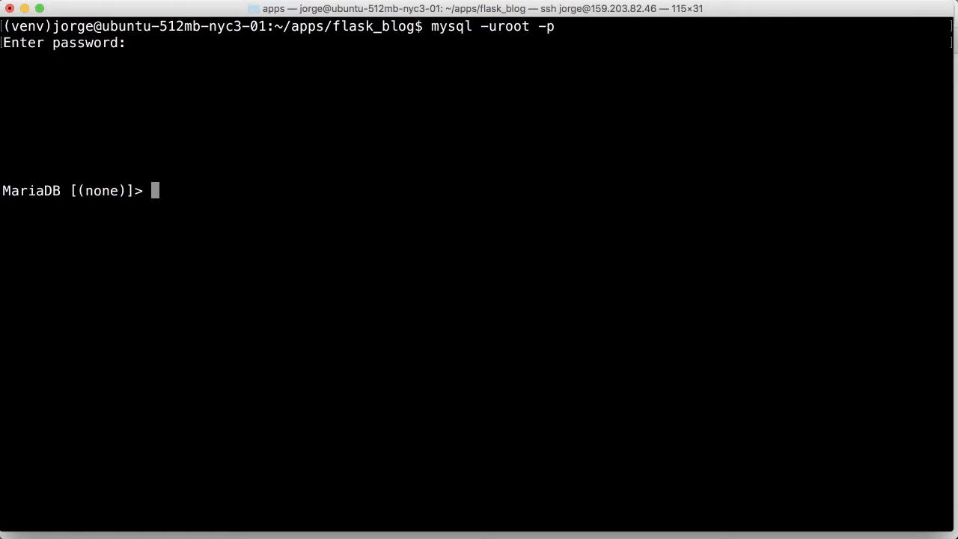
# - Create the 'blog' database and list the databases
pyautogui.write('CREATE')
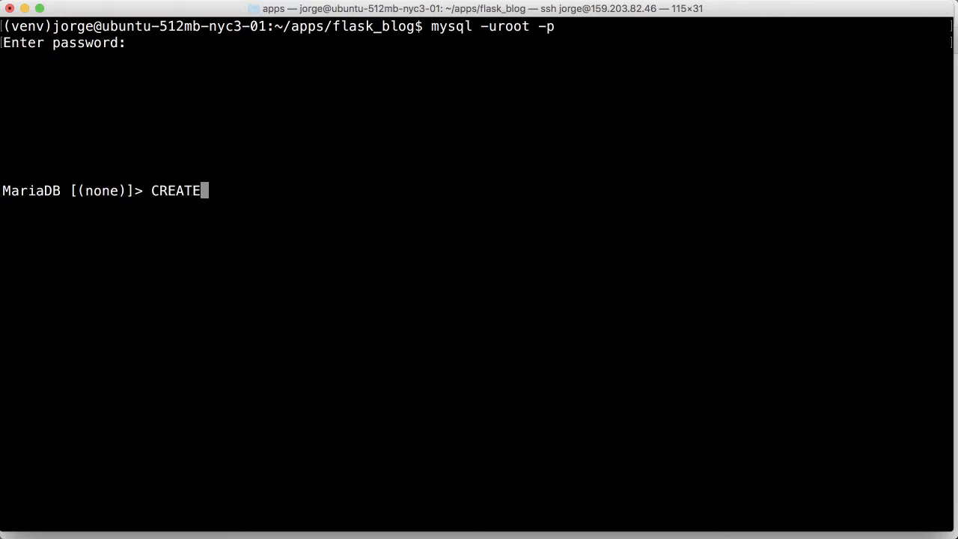
pyautogui.write("DATABASE 'blog';")
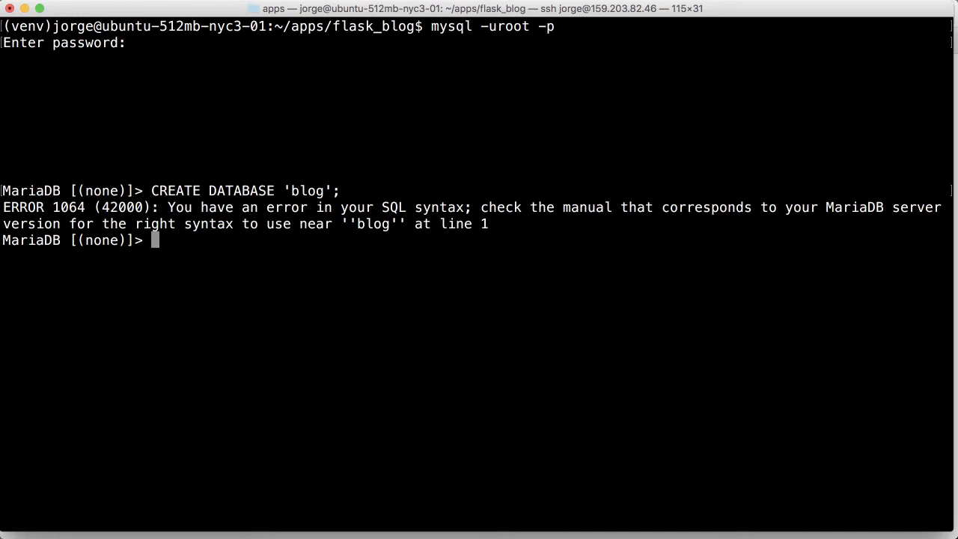
pyautogui.write("CREATE DATABASE 'blog';")
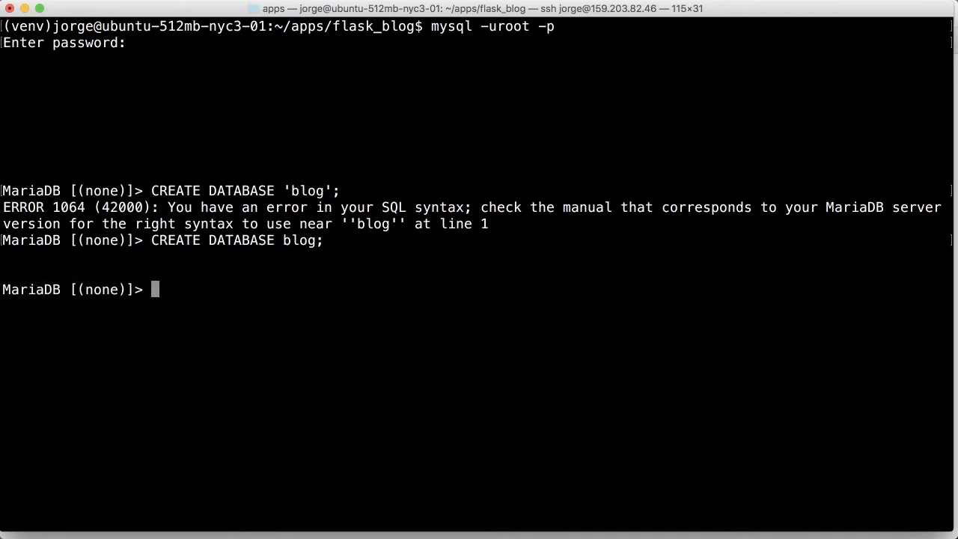
pyautogui.write('SHOW DATABASES;')
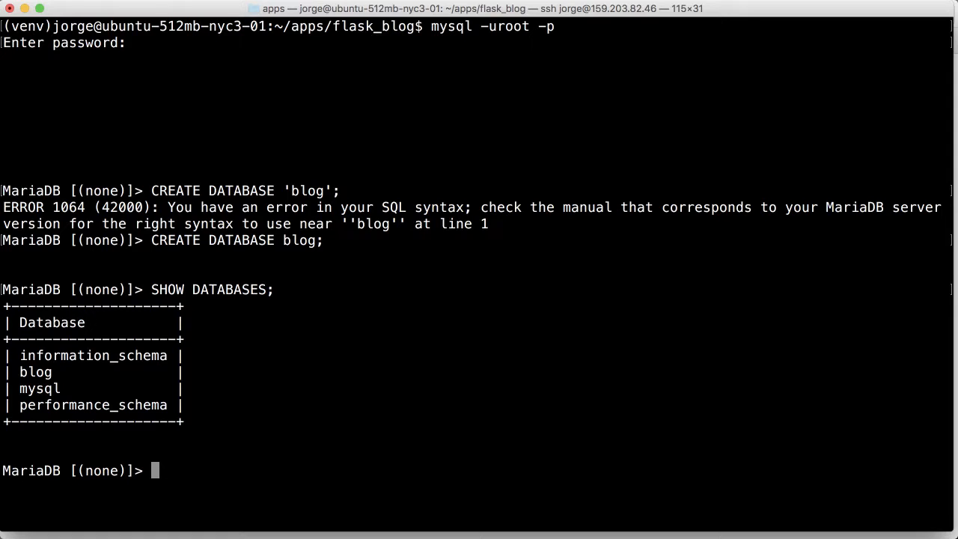
# - Begin creating the MariaDB user 'fromzeroedu'@'localhost'
pyautogui.write('CREATE USER')
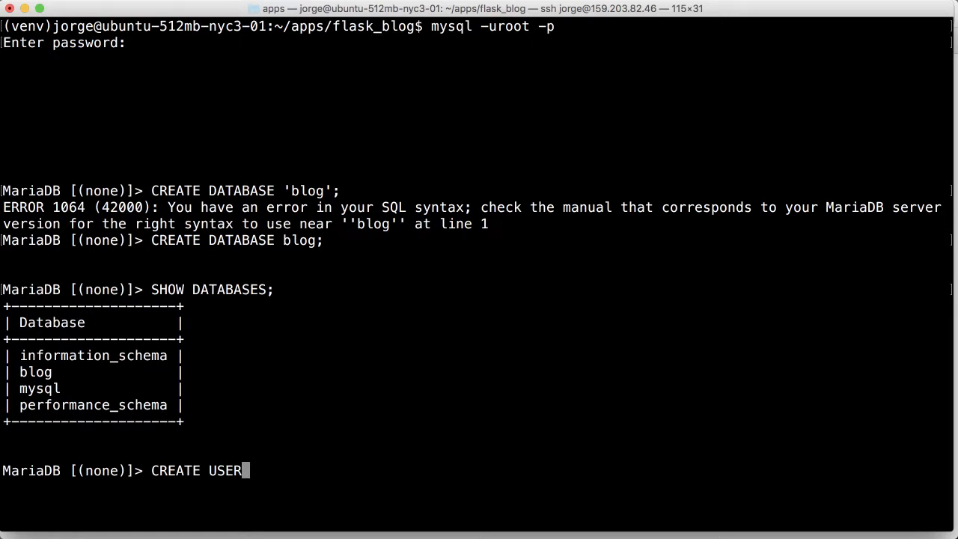
pyautogui.write("'f")
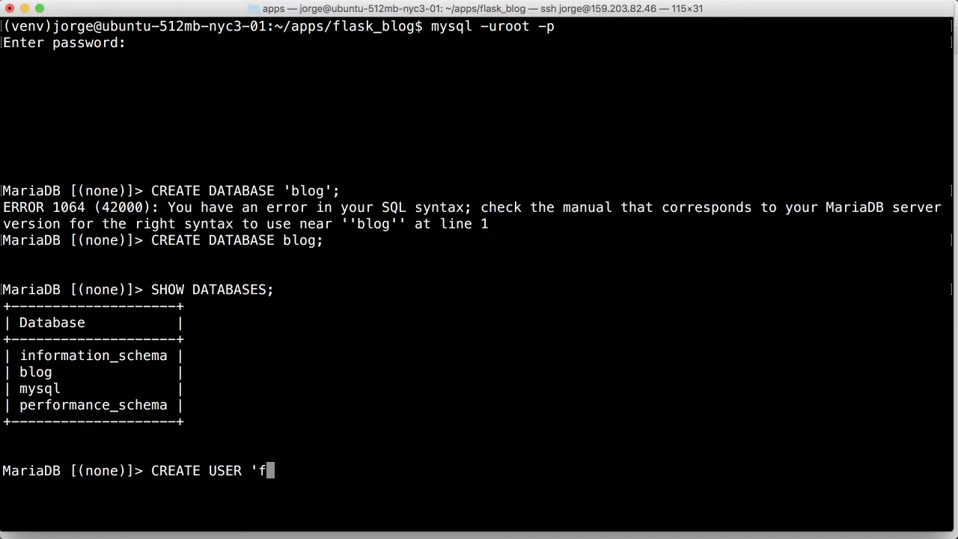
pyautogui.write('romzero')
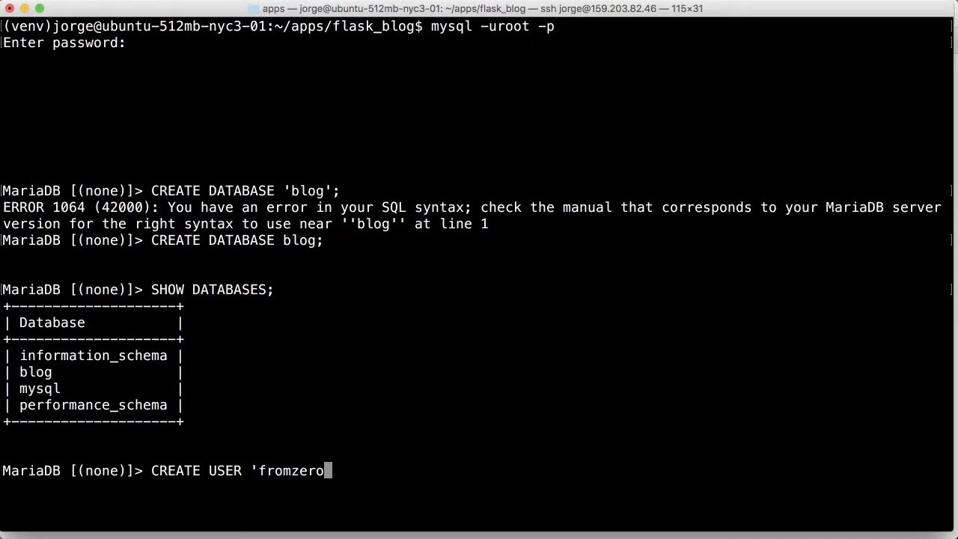
pyautogui.write('edu')
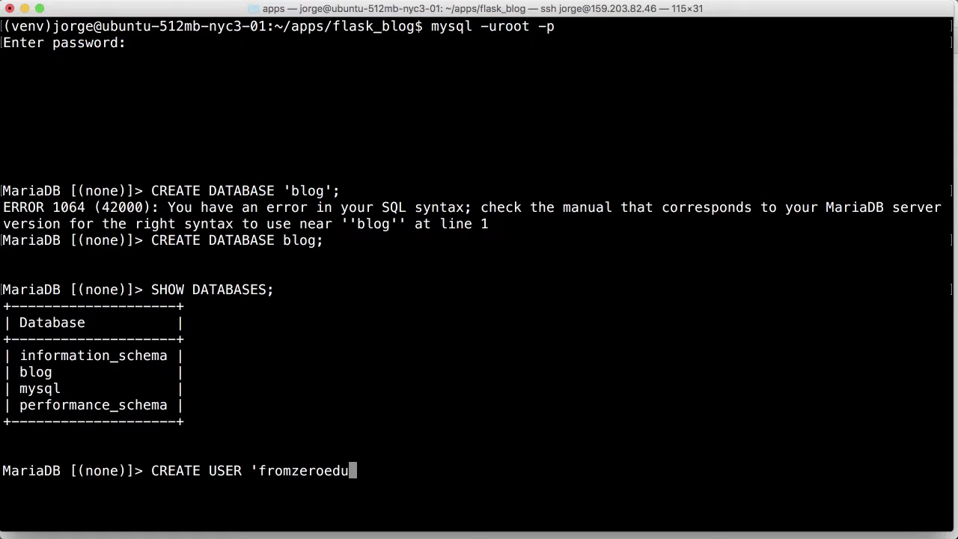
pyautogui.write("'@")
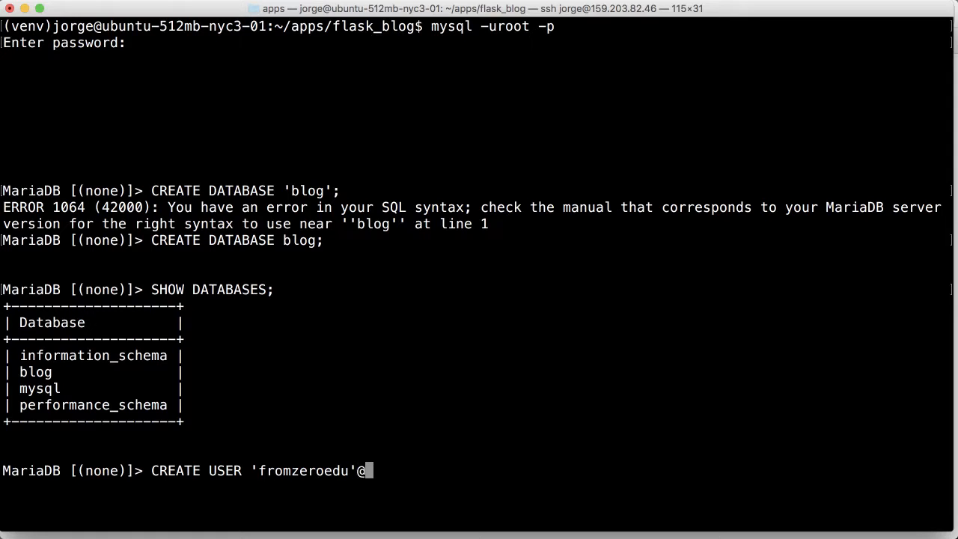
pyautogui.write("'loca")
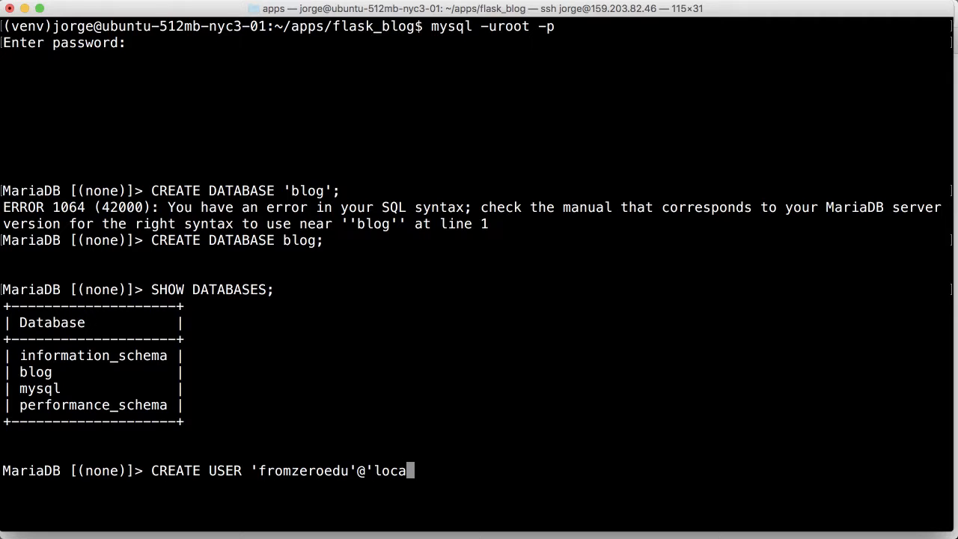
pyautogui.write("lhost'")
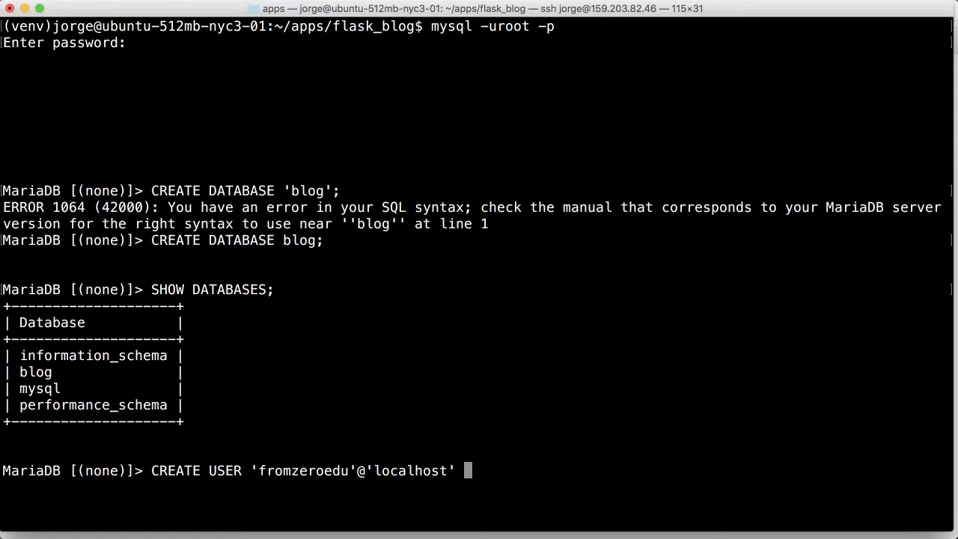
pyautogui.write('IDI')
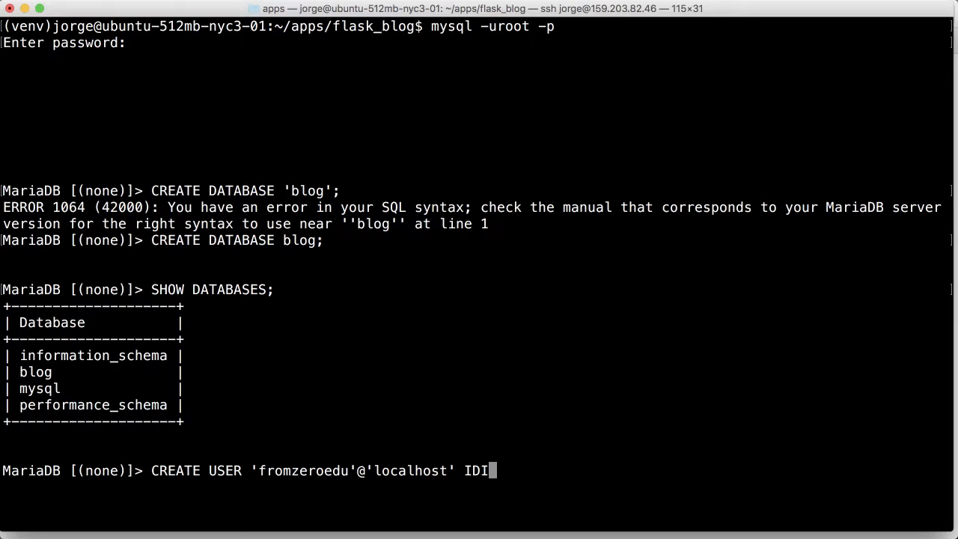
pyautogui.write('ENT')
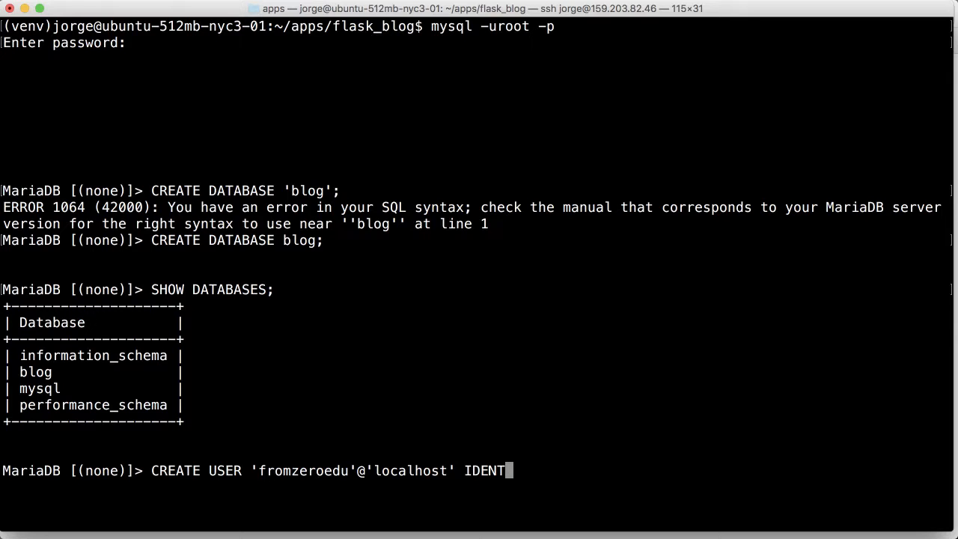
pyautogui.write('IFIED BY')
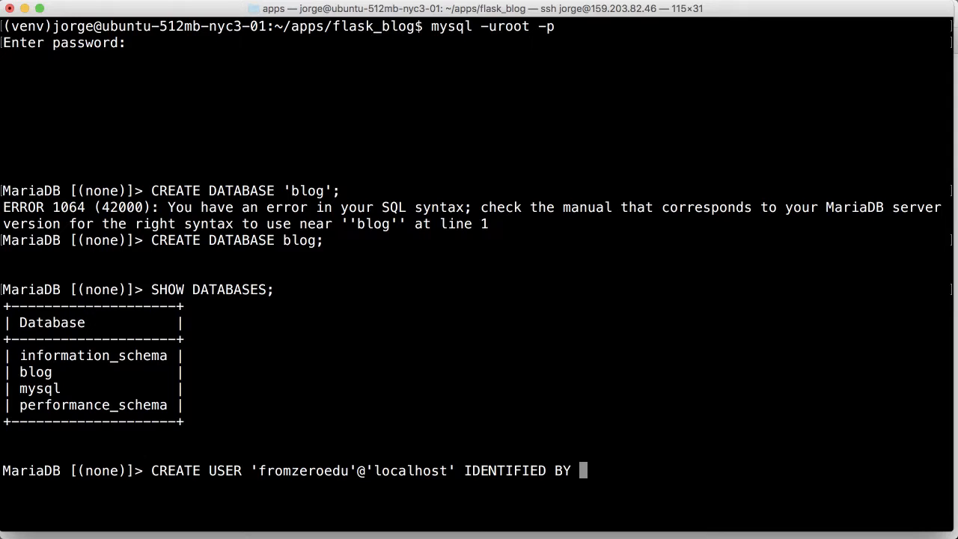
pyautogui.write("'")
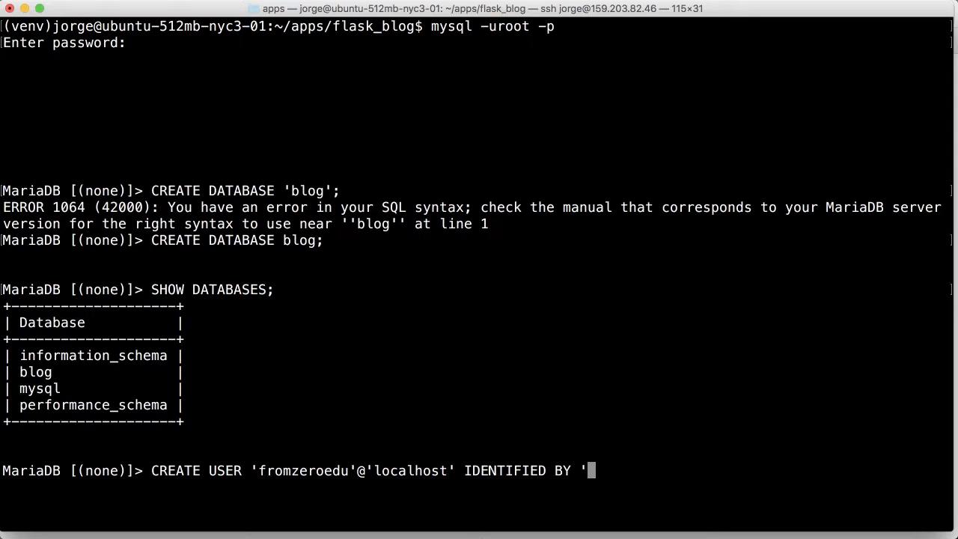
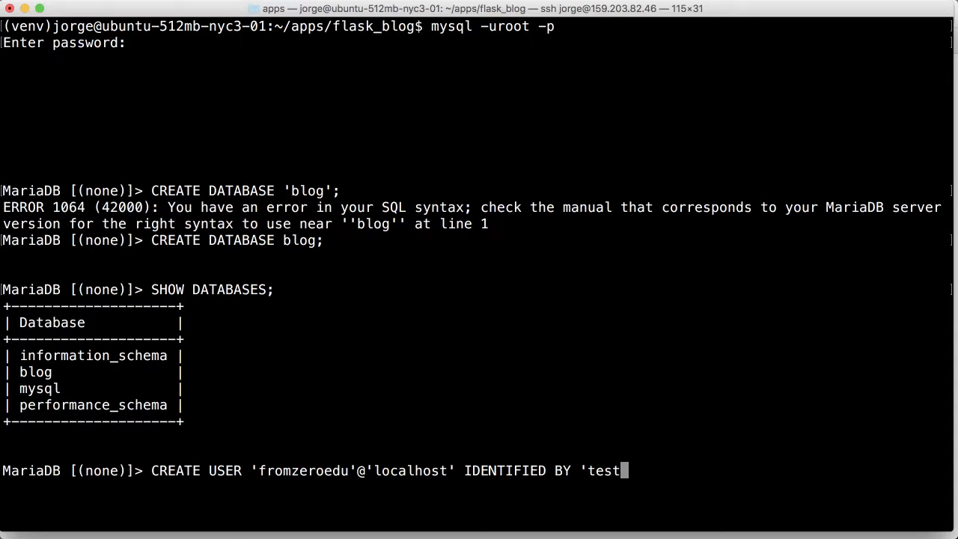
pyautogui.write("';")
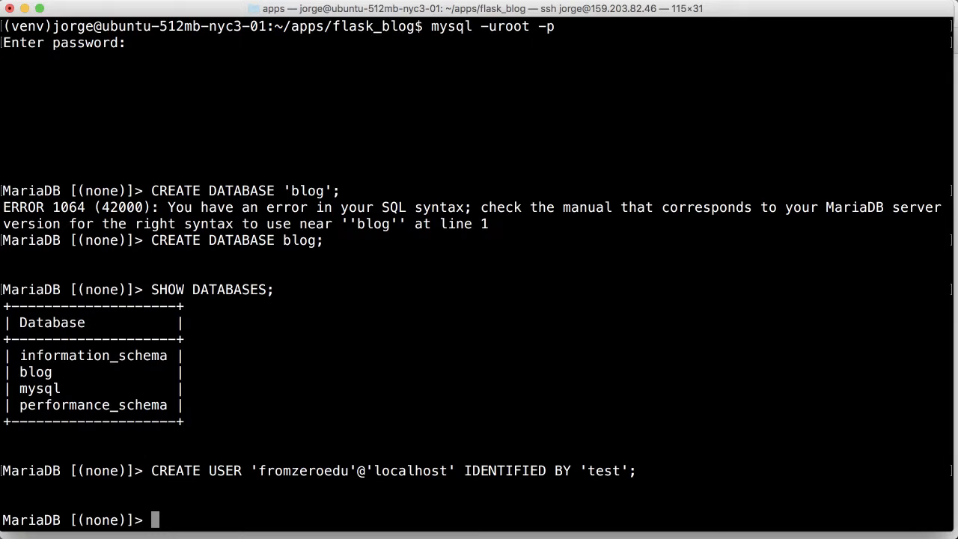
pyautogui.write('GRANT ALL PRI')
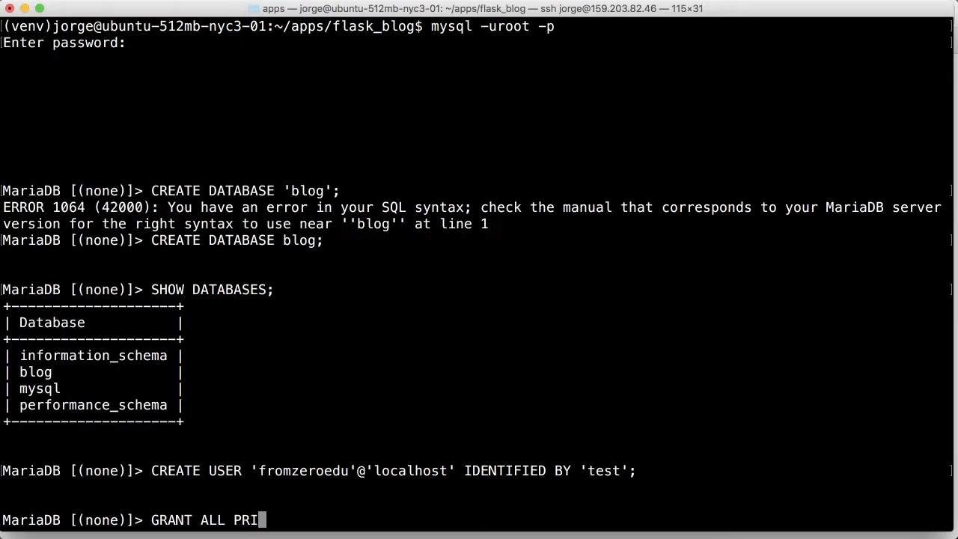
# - Grant ALL PRIVILEGES on blog.* to 'fromzeroedu'@'localhost'
pyautogui.write('VILEGE')
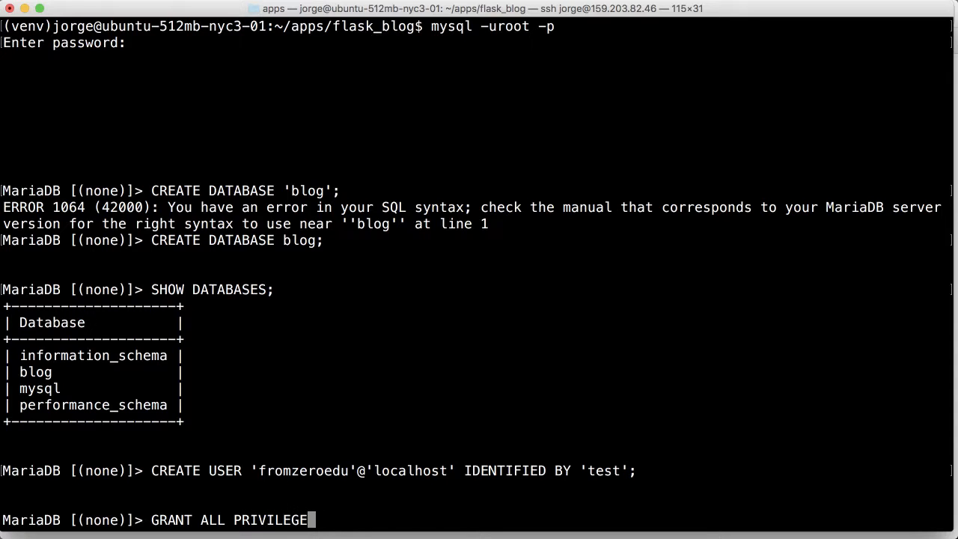
pyautogui.write('S ON')
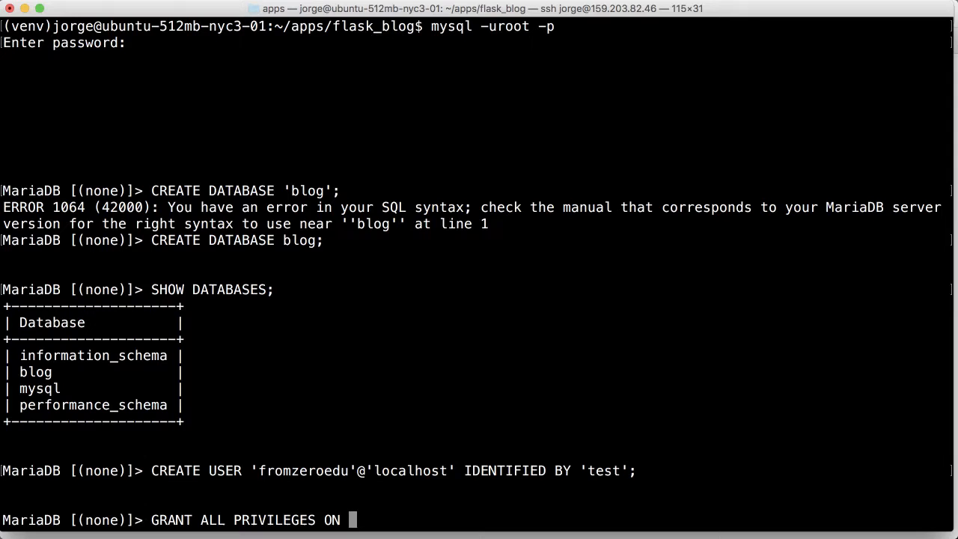
pyautogui.write('blog')
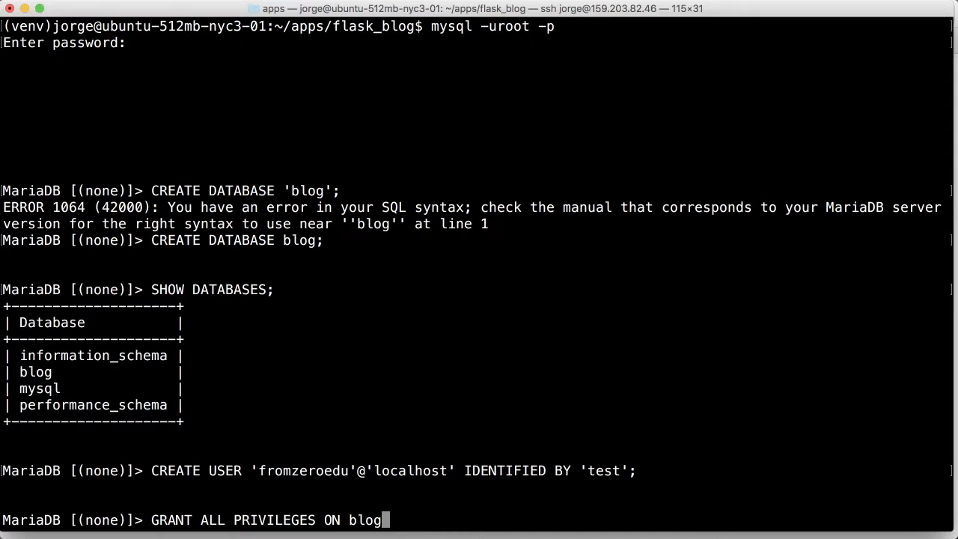
pyautogui.write('.* TO')
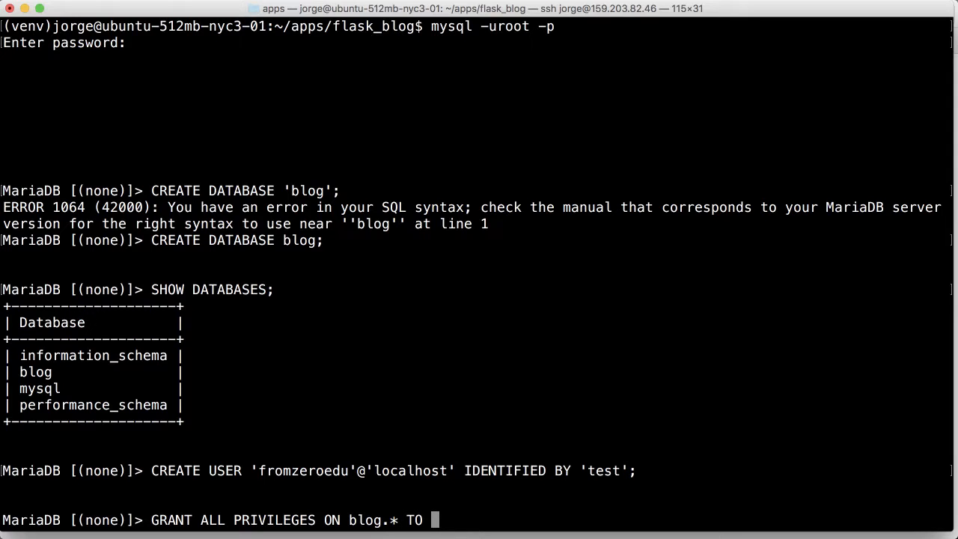
pyautogui.write('fromzer')
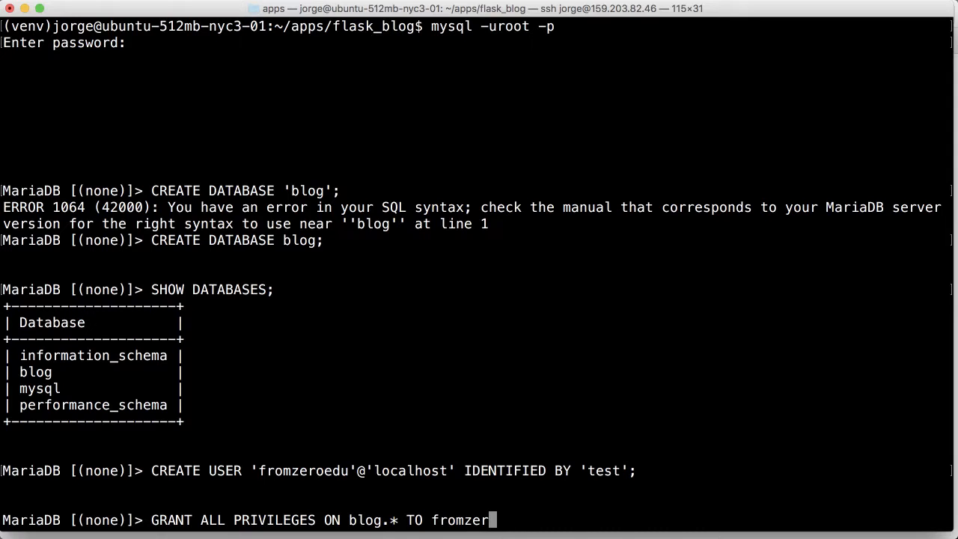
pyautogui.write('oedu')
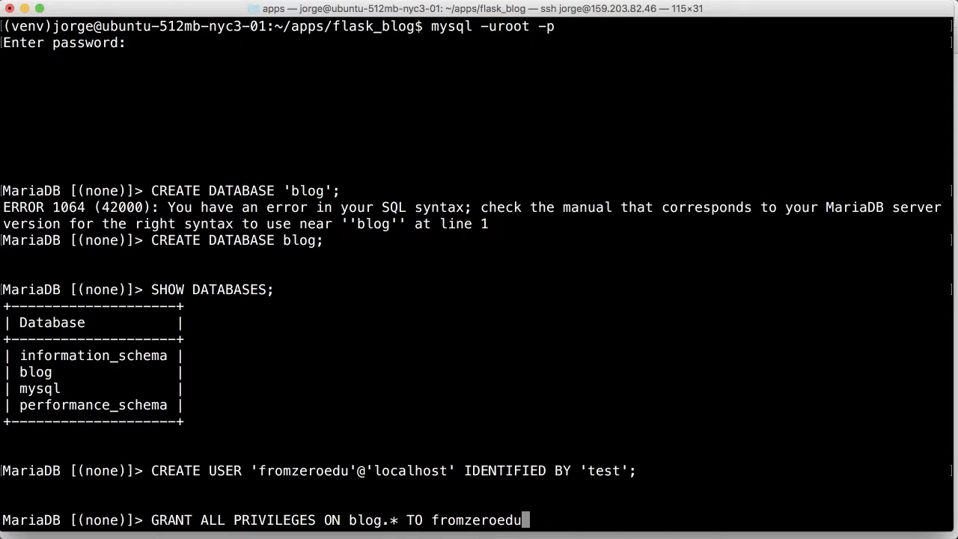
pyautogui.write("@'local")
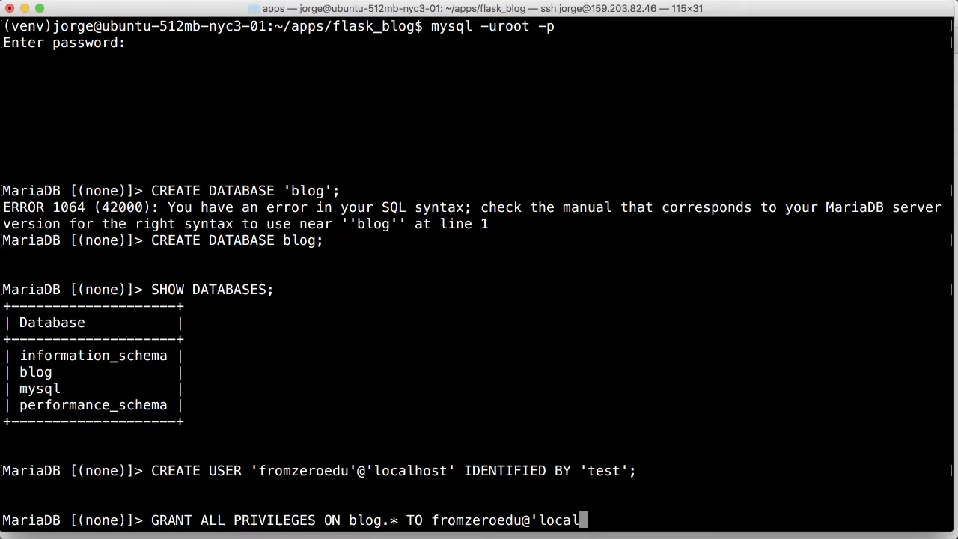
pyautogui.write('host')
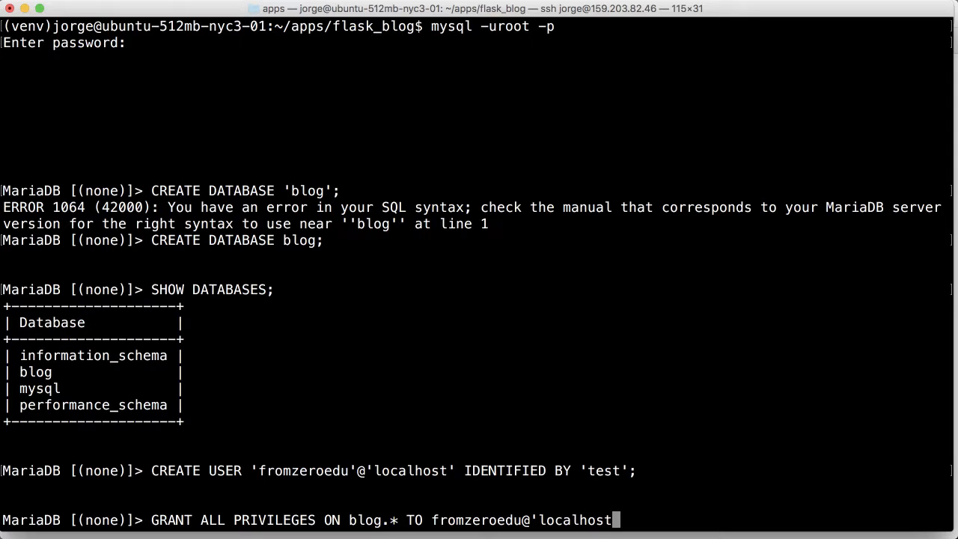
pyautogui.write("';")
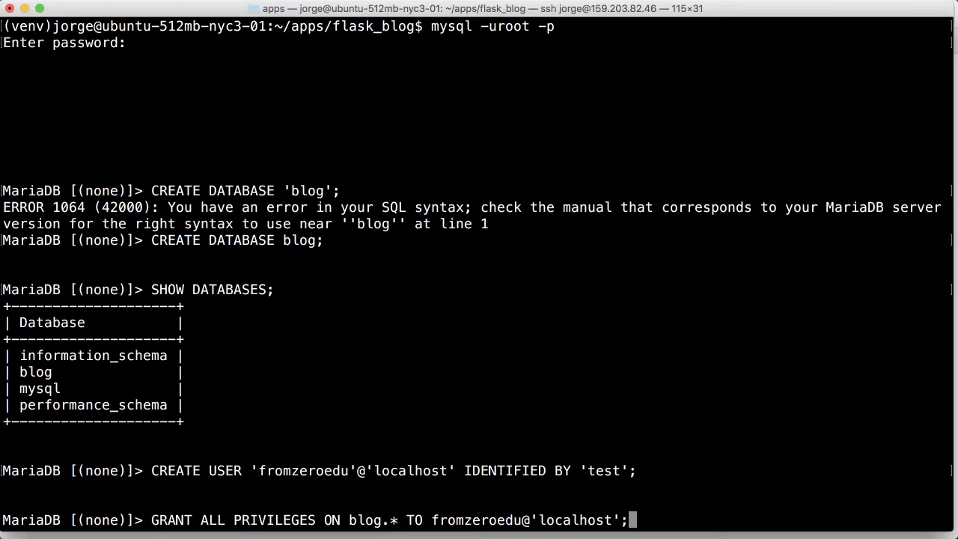
pyautogui.press('Return')
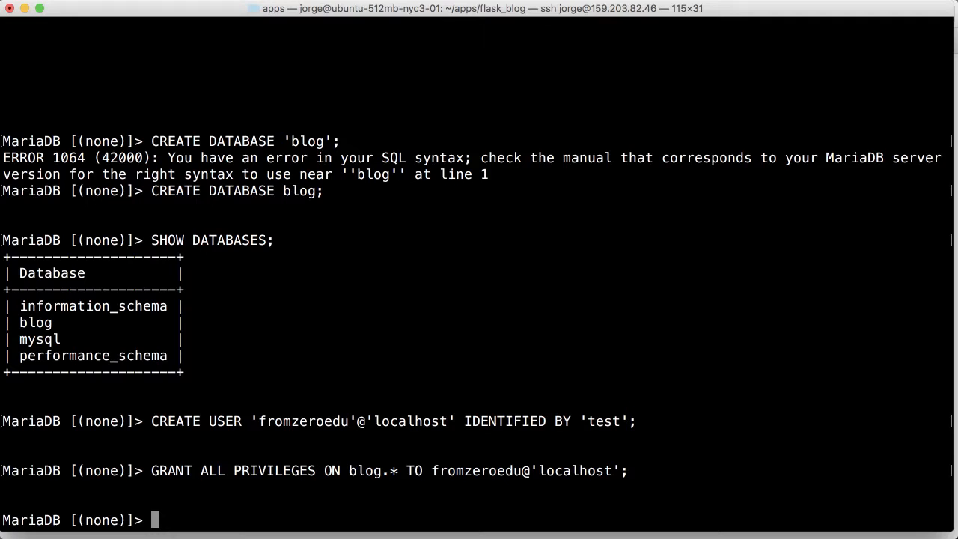
# - Run FLUSH PRIVILEGES and exit the MariaDB shell
pyautogui.write('FLU')
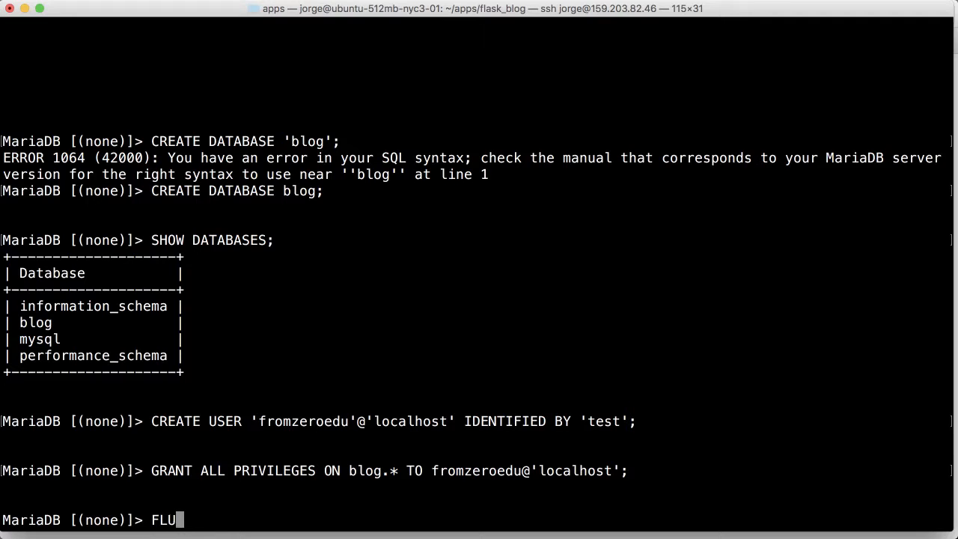
pyautogui.write('SH PRIVILE')
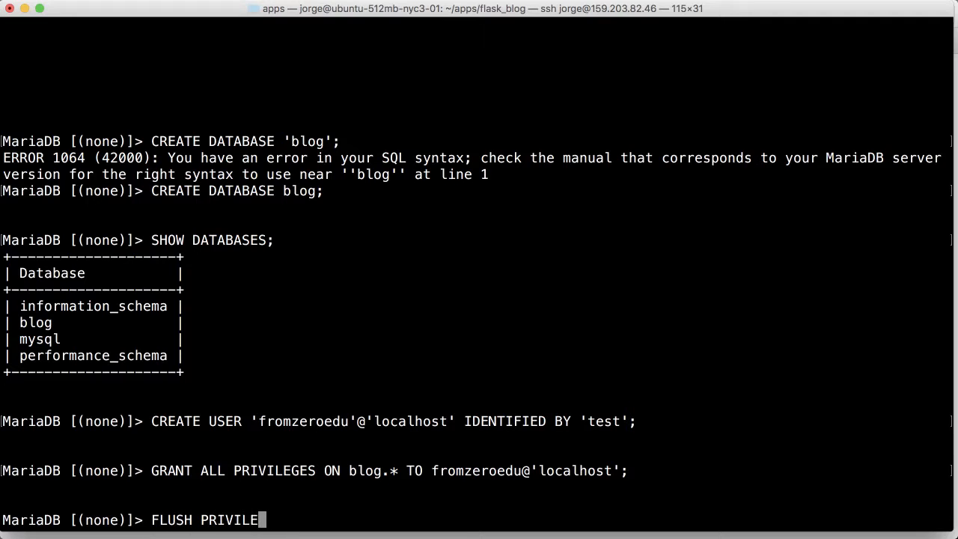
pyautogui.write('GES;')
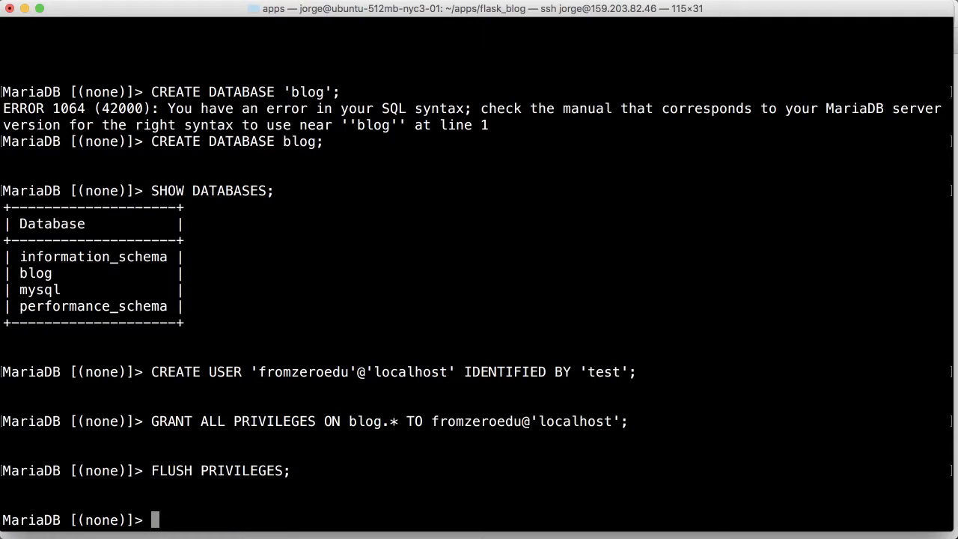
pyautogui.write('exit;')
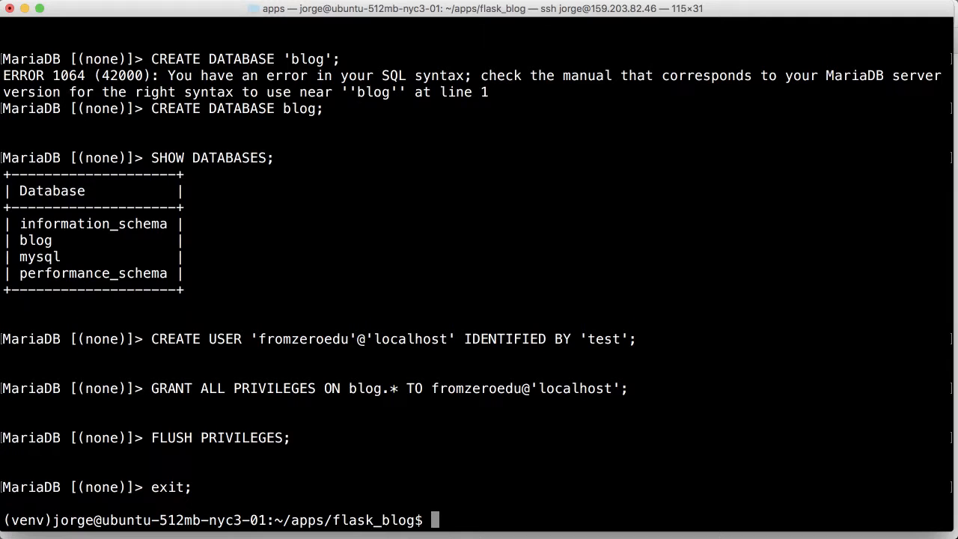
# - Check settings.py, then log into MariaDB as user fromzeroedu with its password
pyautogui.write('cat settings.py')
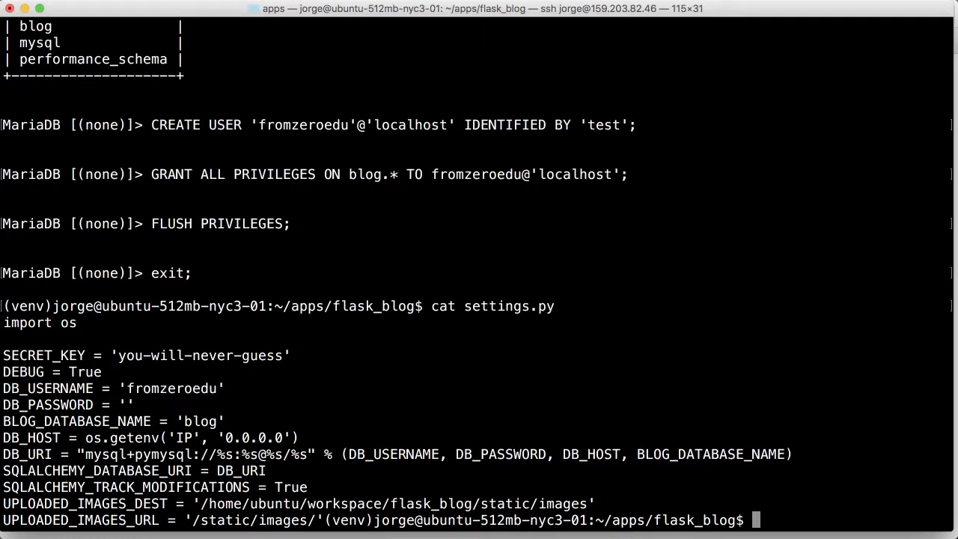
pyautogui.write('mys')
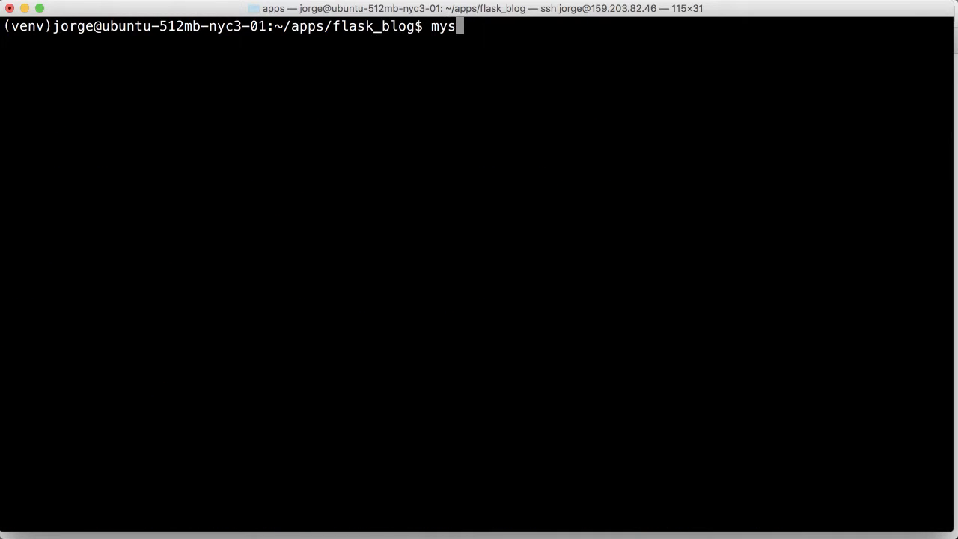
pyautogui.write('ql -u')
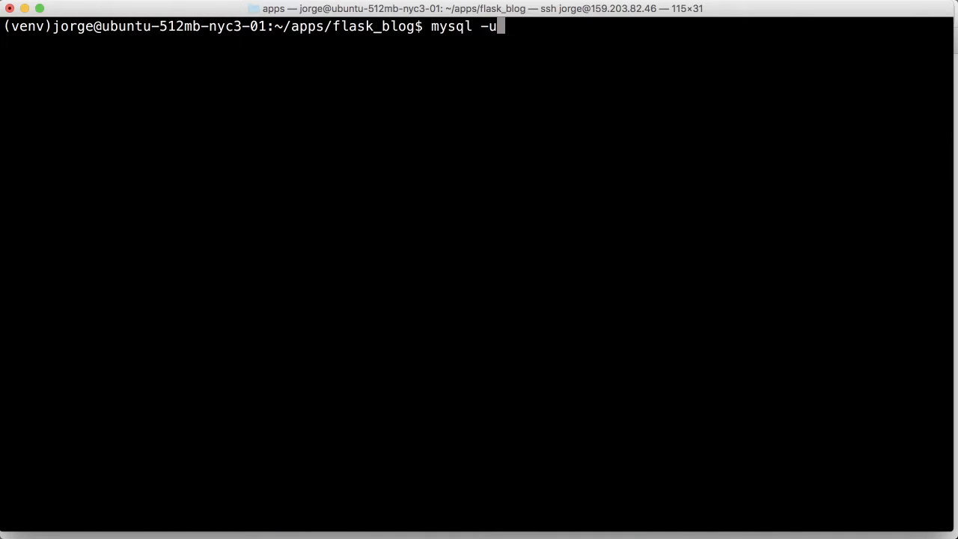
pyautogui.write('fromzeroed')
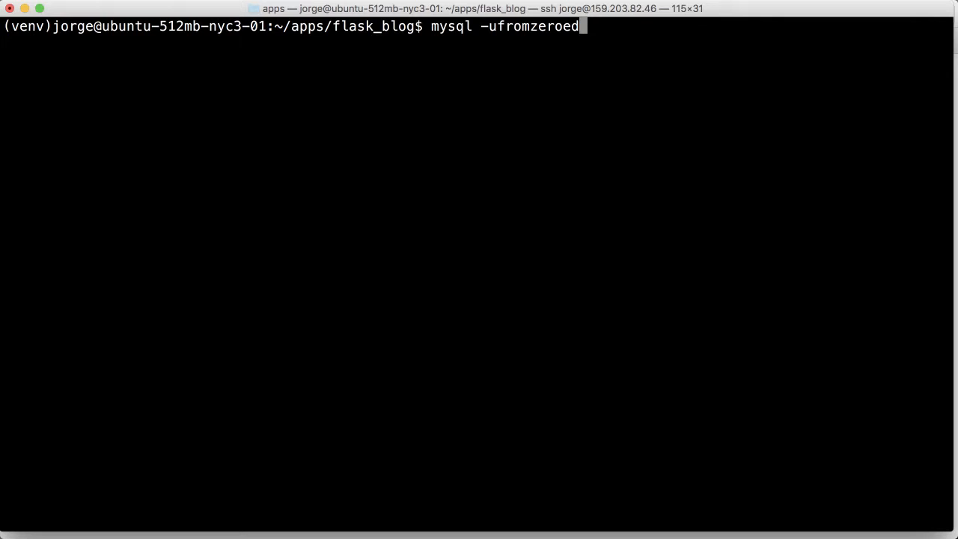
pyautogui.write('u -p')
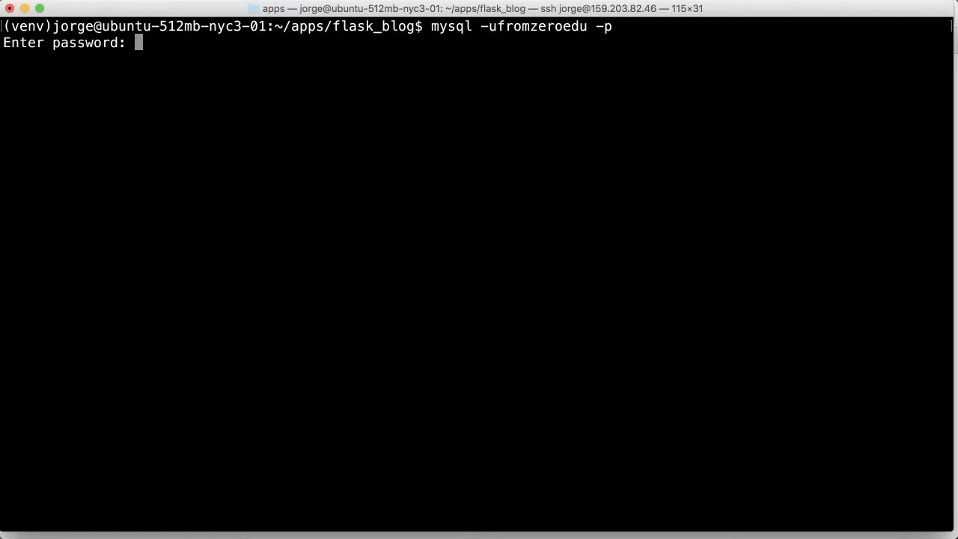
pyautogui.press('Enter')
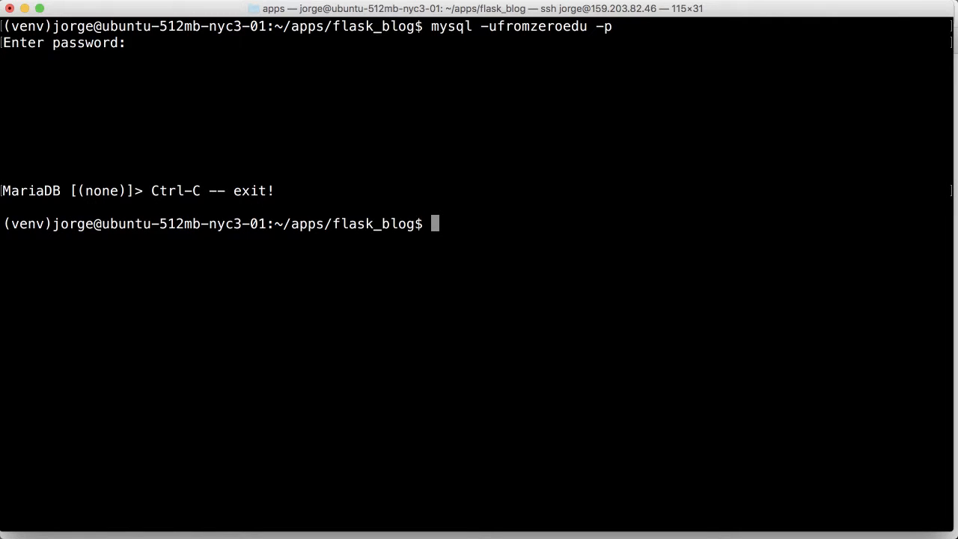
pyautogui.write('vim settings.py')
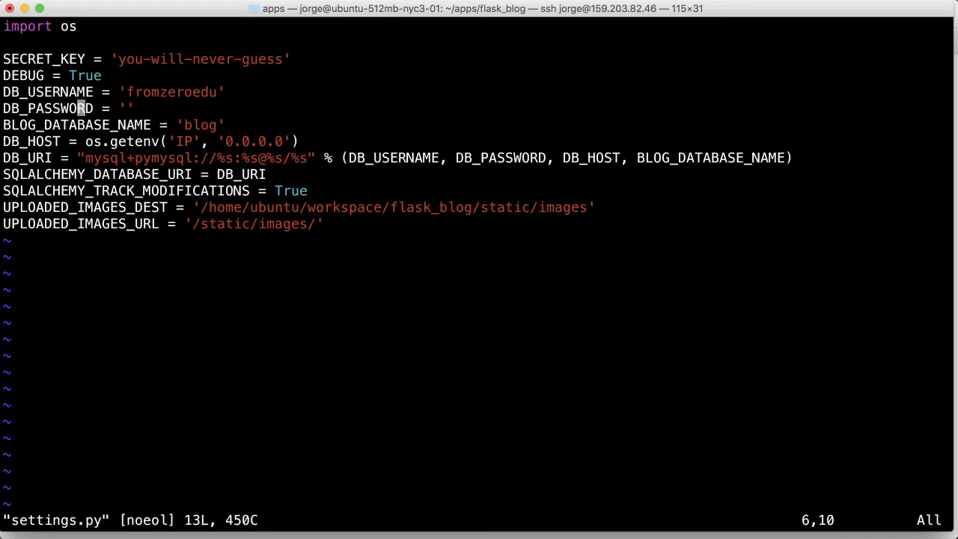
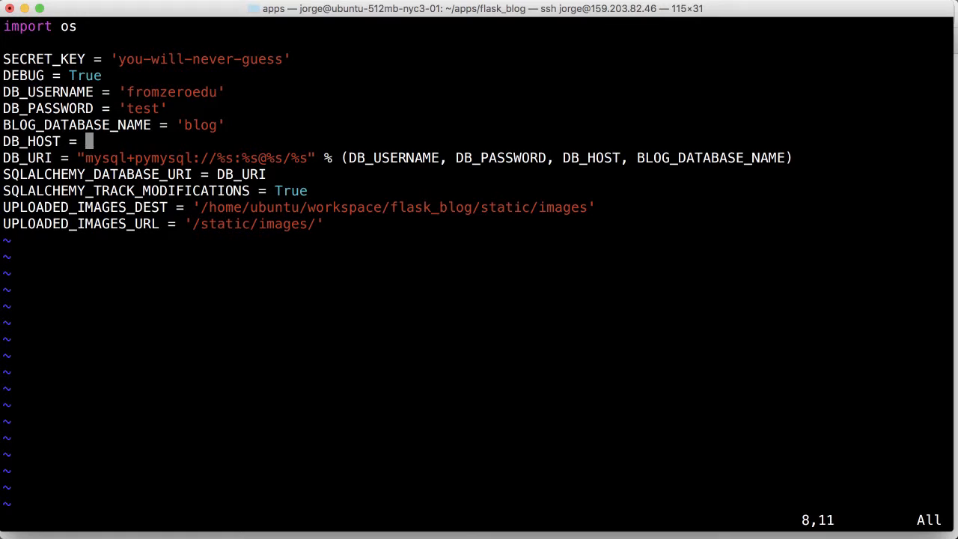
pyautogui.write("'loc")
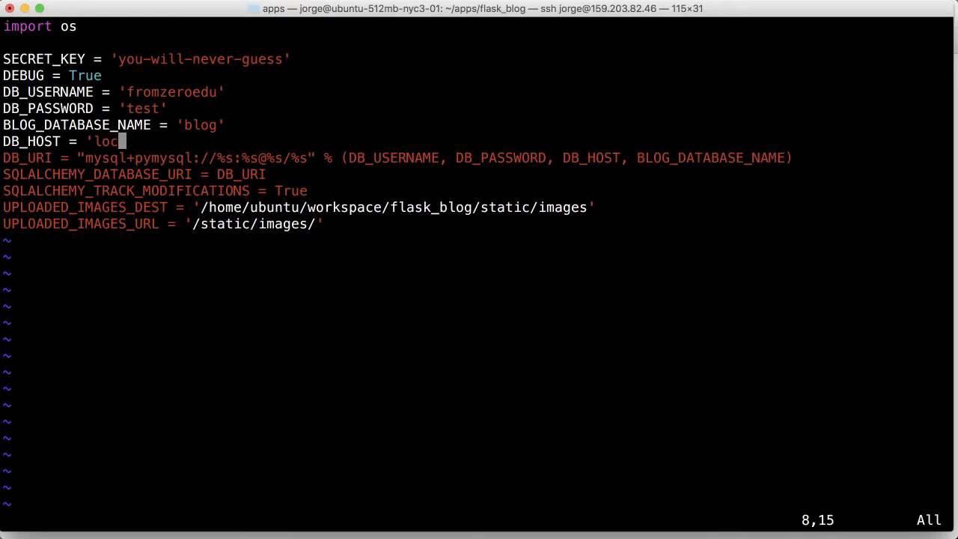
pyautogui.write('alhost')
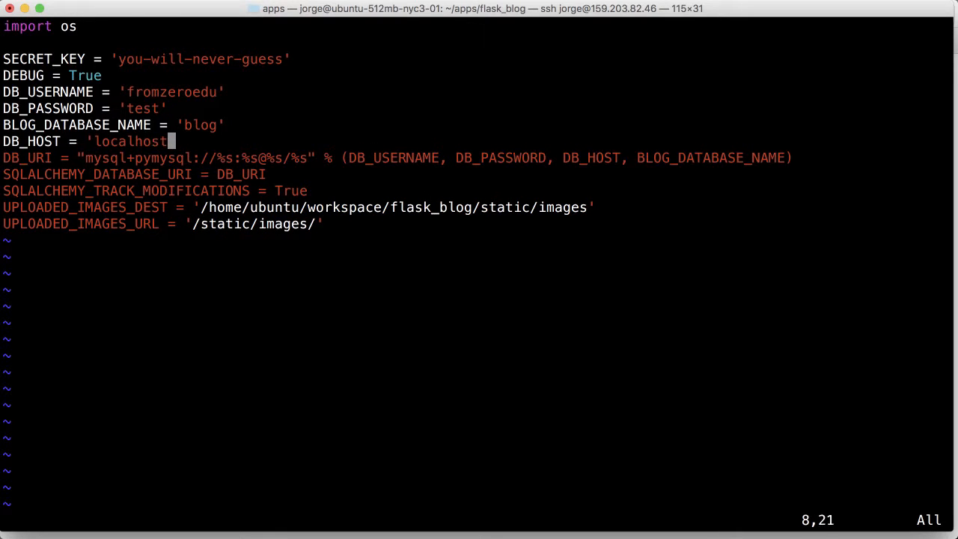
pyautogui.write("'")
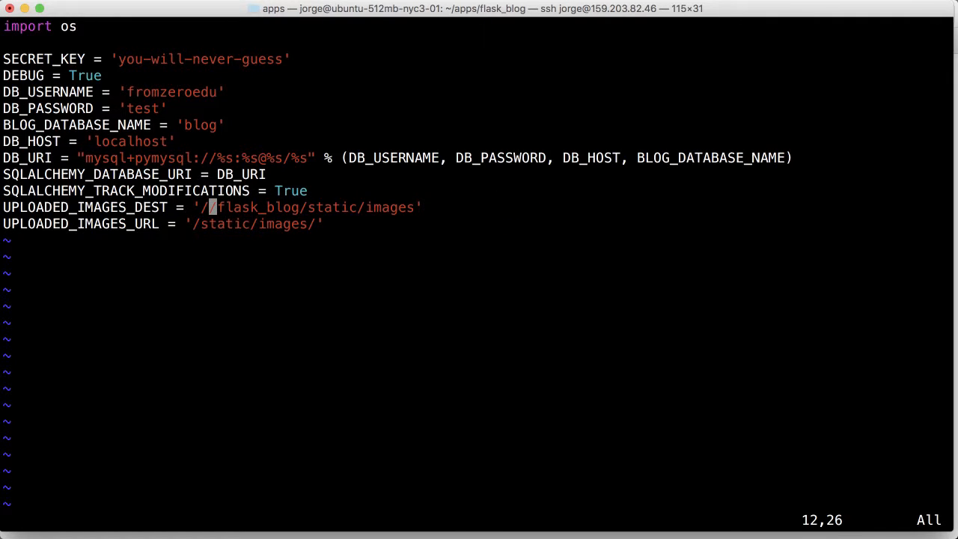
pyautogui.write('home/jorge')
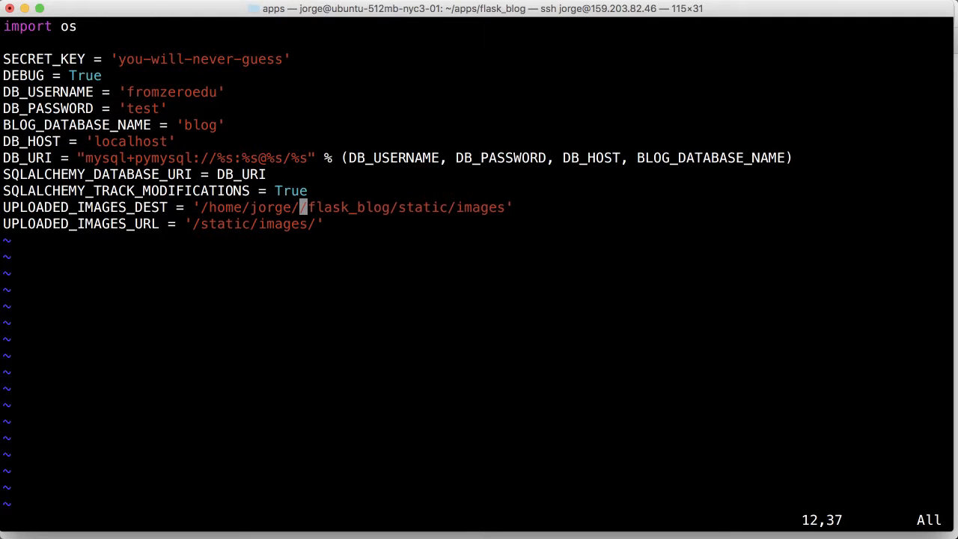
pyautogui.write('apps')
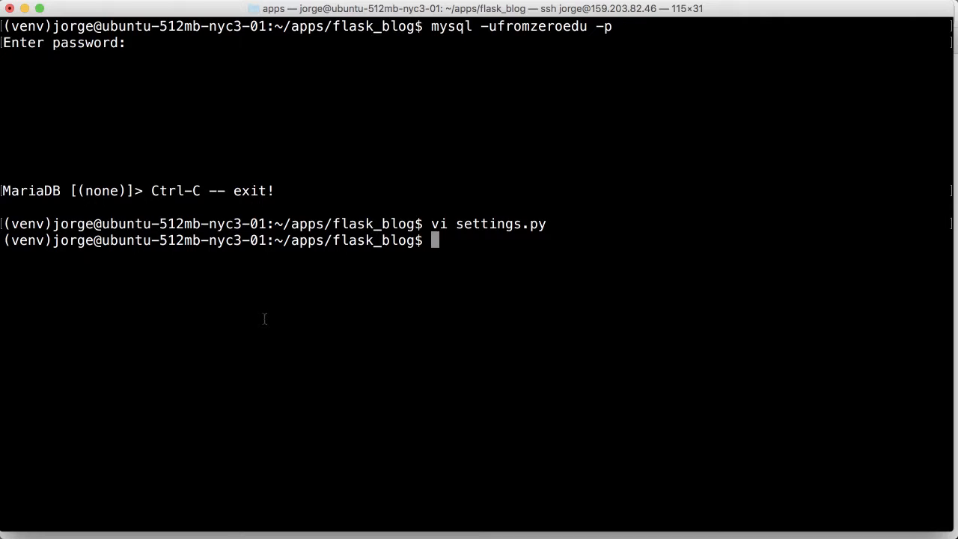
# - Serve the blog with gunicorn on 0.0.0.0:8000, hit the missing-table error, stop, and clear
pyautogui.write('mysql -uroot -p')
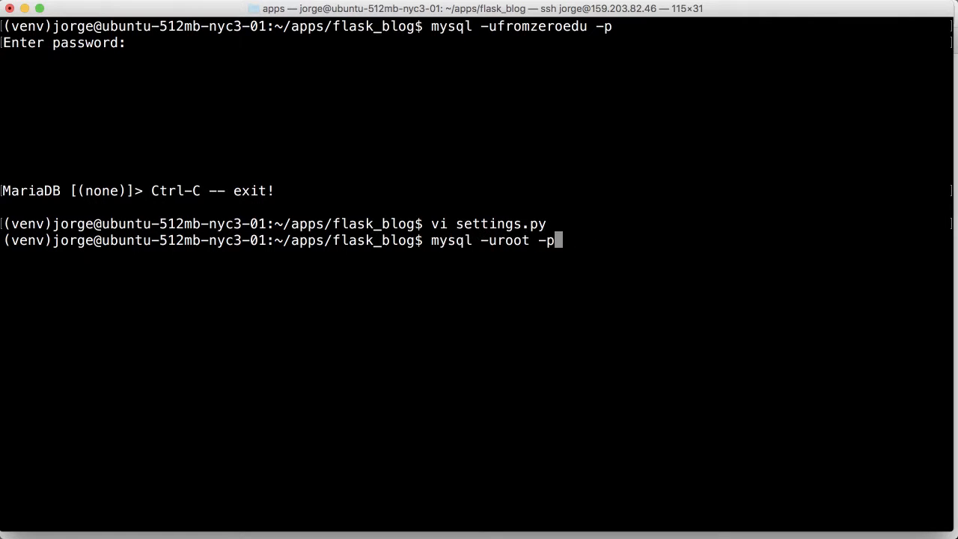
pyautogui.write('gunicorn --bind 0.0.0.0:8000 wsgi:app')
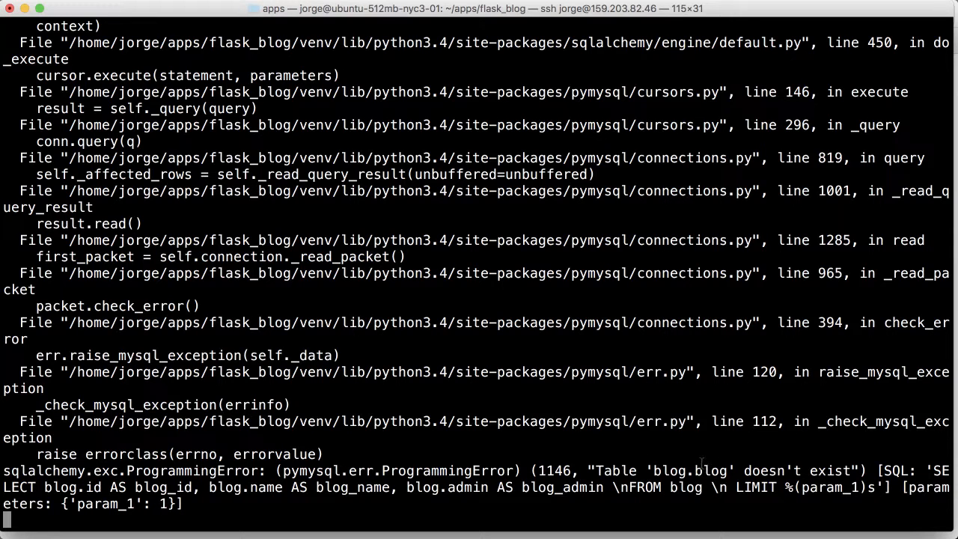
pyautogui.press('ctrl+c')
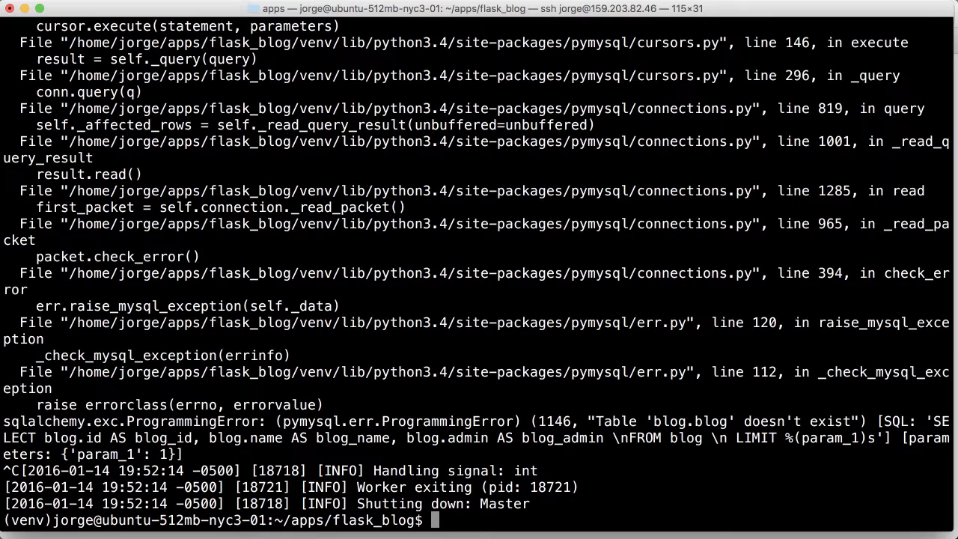
pyautogui.write('c')
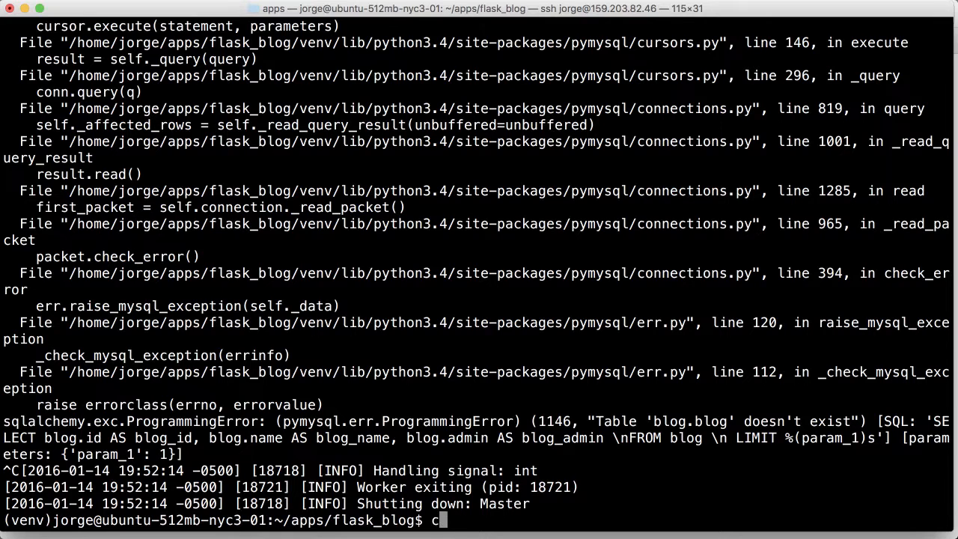
pyautogui.write('lear')
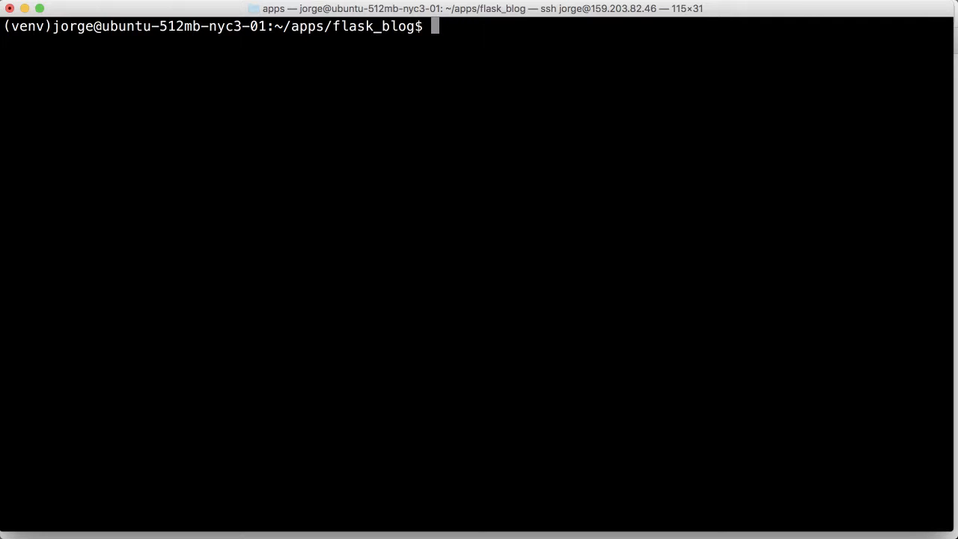
# - Initialize migrations and generate them with python manage.py db init and db migrate
pyautogui.write('pyt')
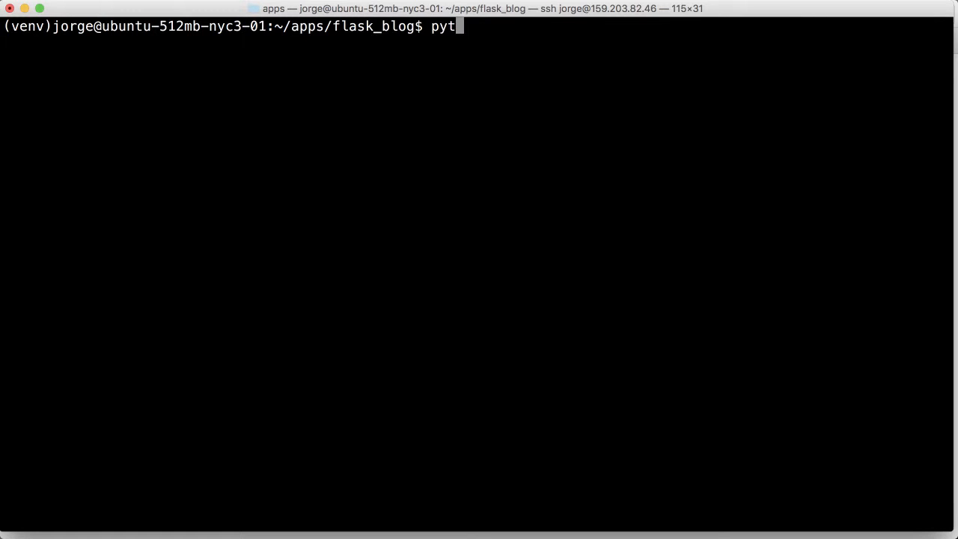
pyautogui.write('hon manage.py')
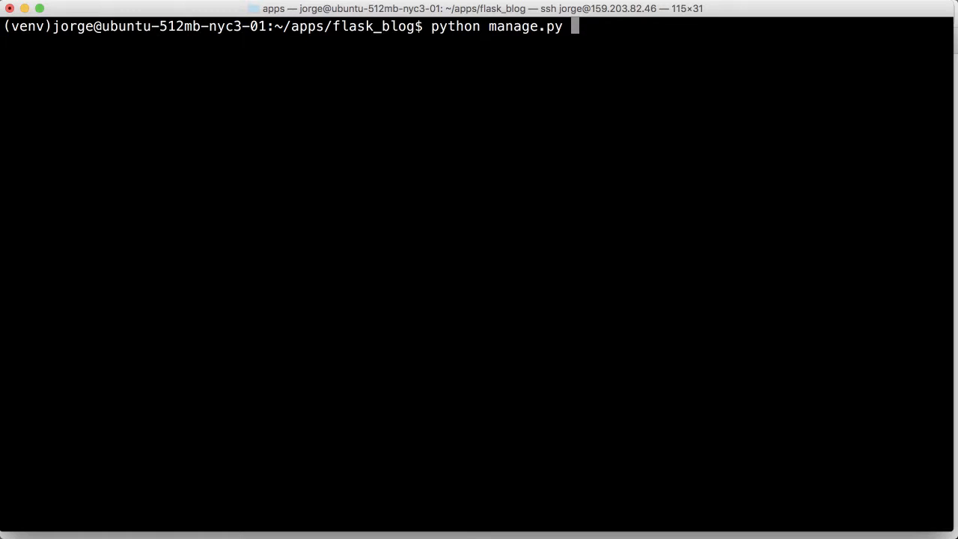
pyautogui.write('db init')
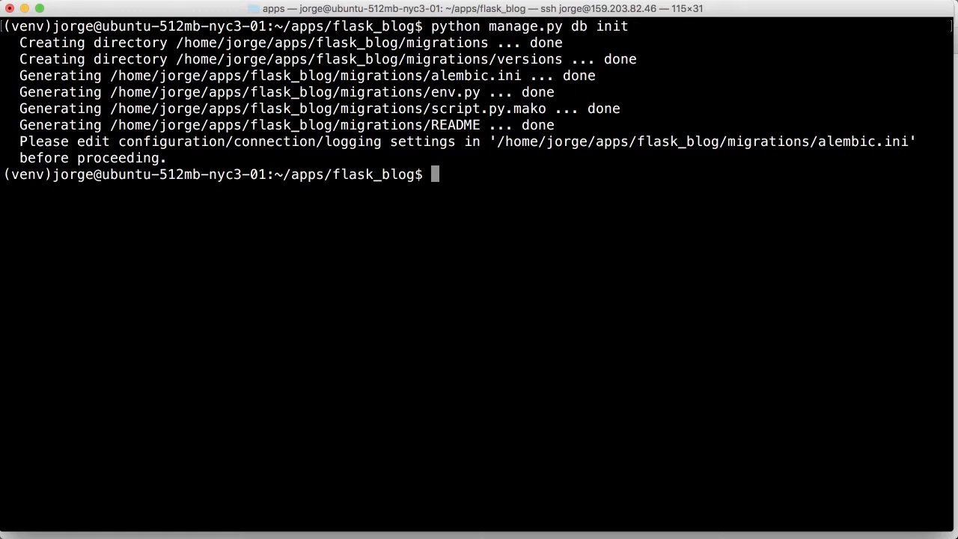
pyautogui.moveTo(549, 386)
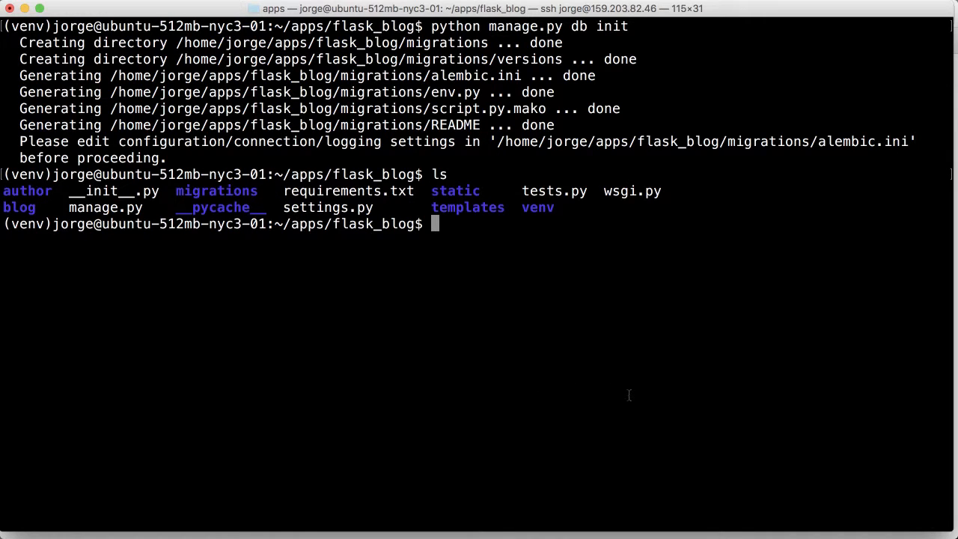
pyautogui.moveTo(582, 261)
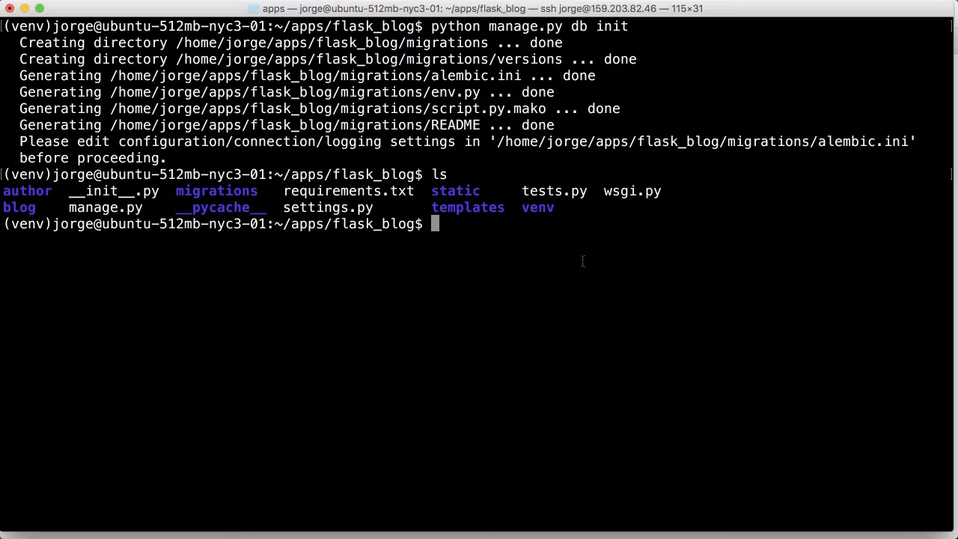
pyautogui.write('python manage.py')
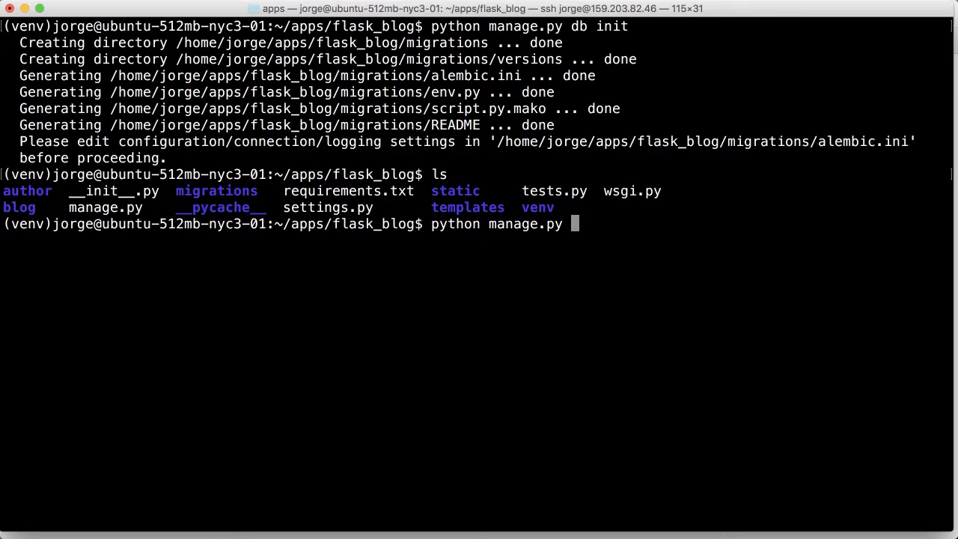
pyautogui.write('db')
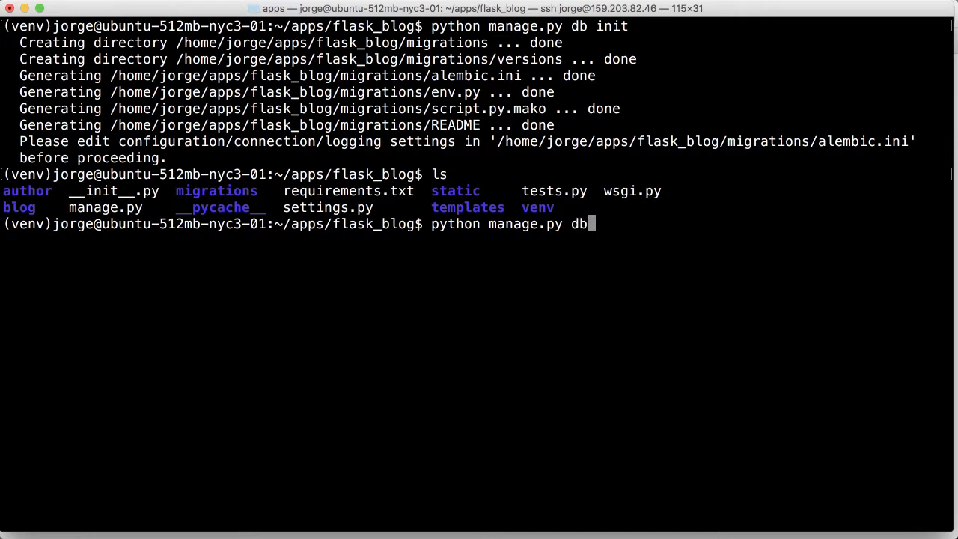
pyautogui.write('migrate')
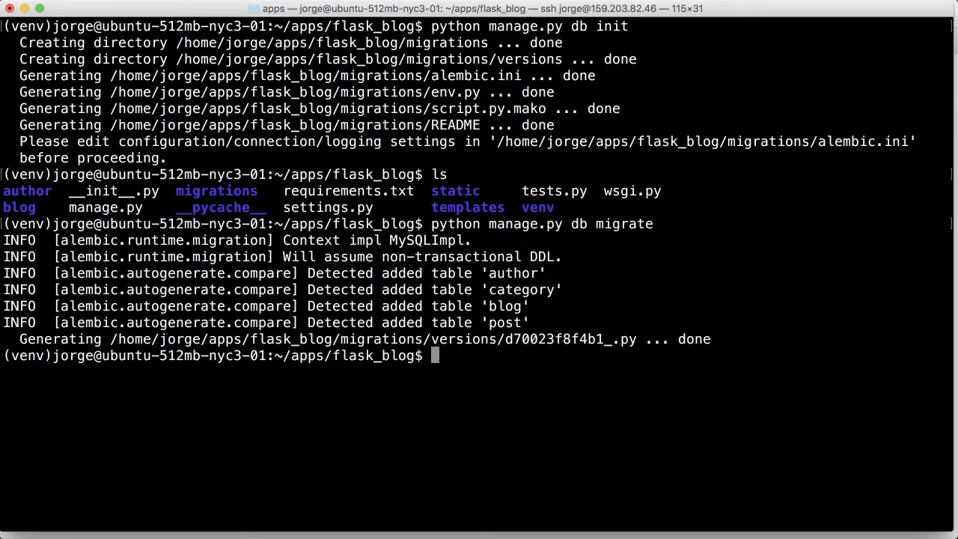
pyautogui.write('python manage.py db migrate')
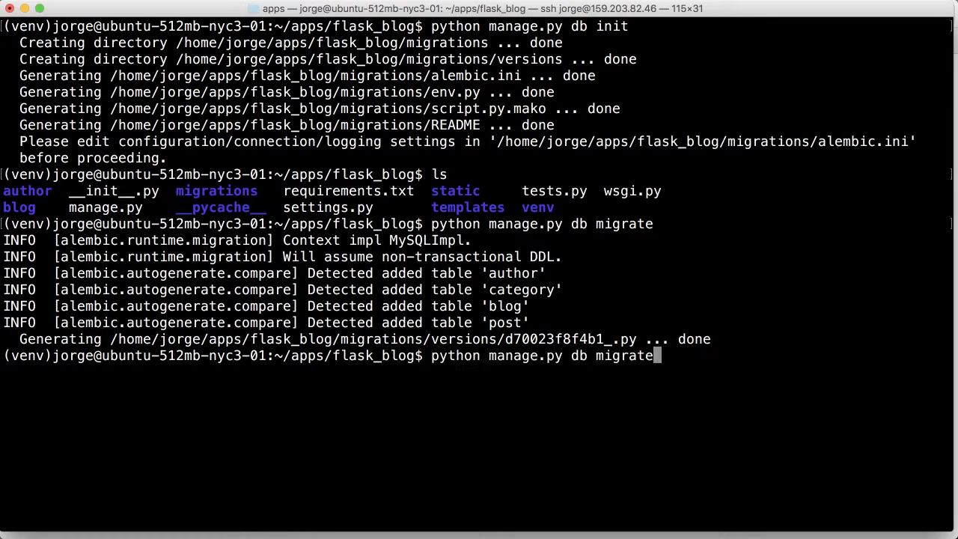
# - Apply the migrations with db upgrade and restart gunicorn on 0.0.0.0:8000
pyautogui.press('BackSpace')
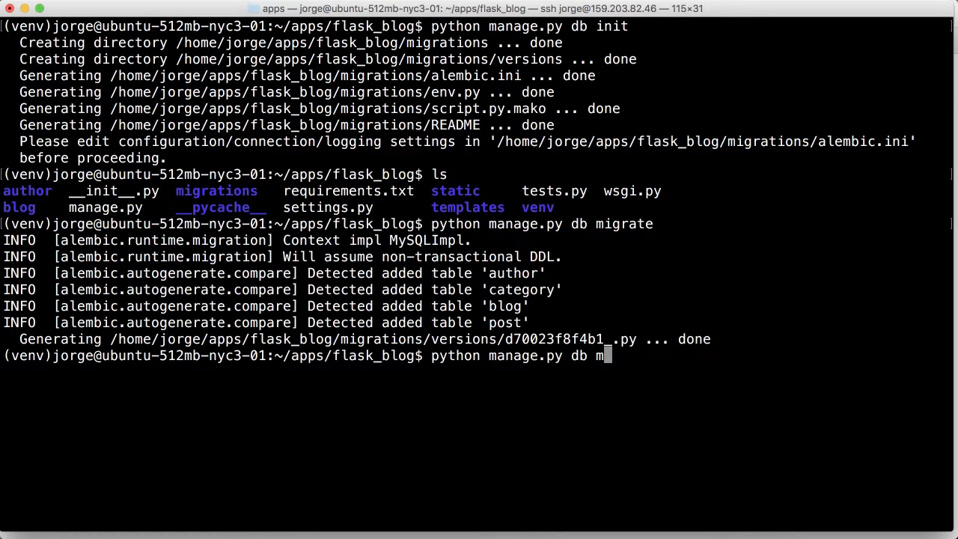
pyautogui.write('upgra')
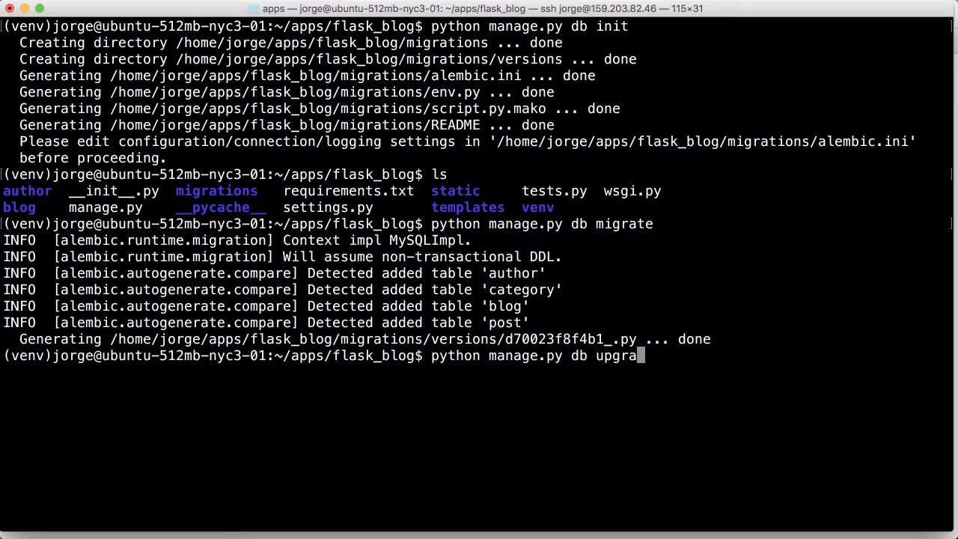
pyautogui.write('de')
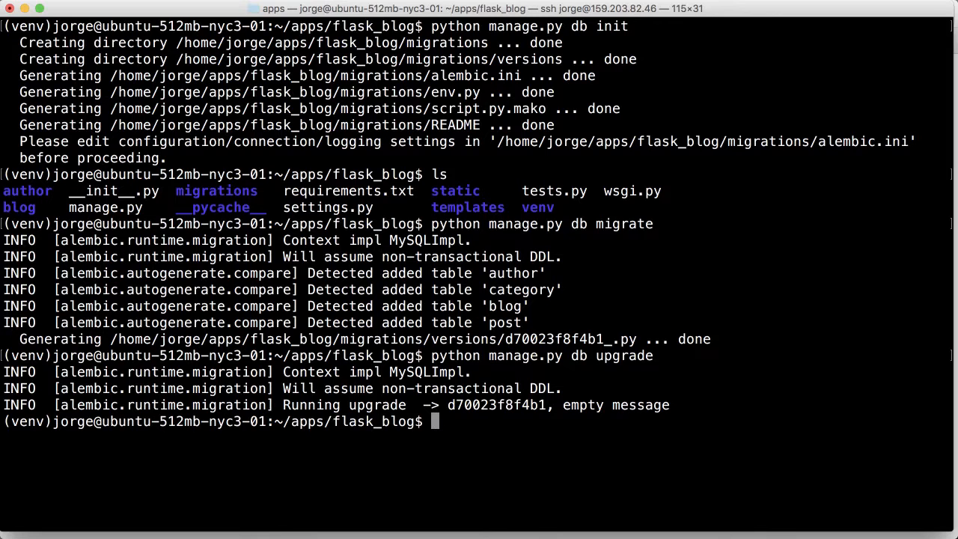
pyautogui.write('clear')
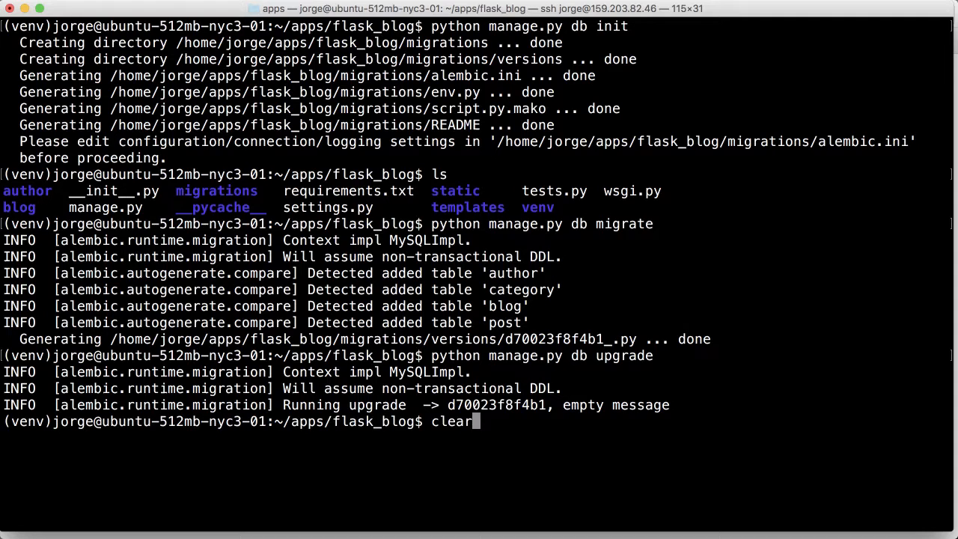
pyautogui.write('gunicorn --bind 0.0.0.0:8000 wsgi:app')
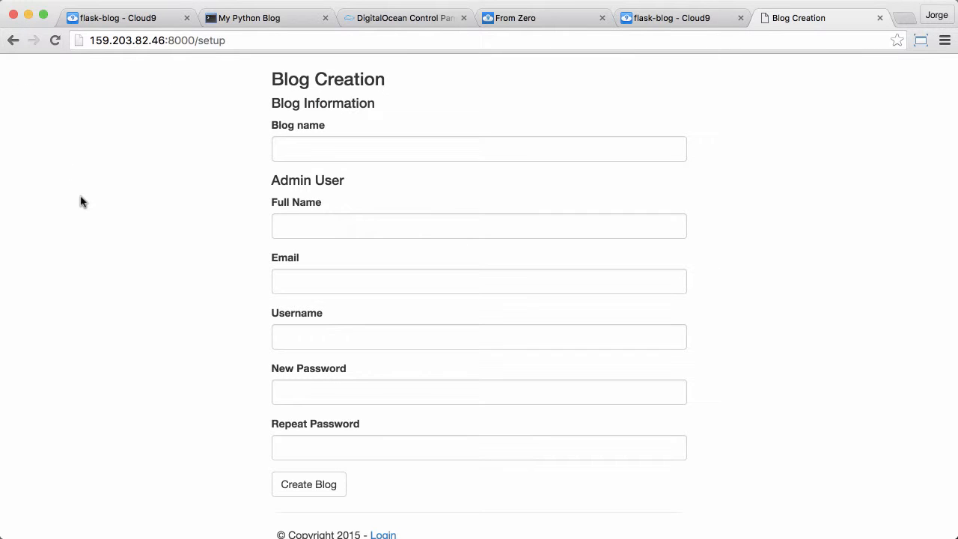
pyautogui.moveTo(765, 233)
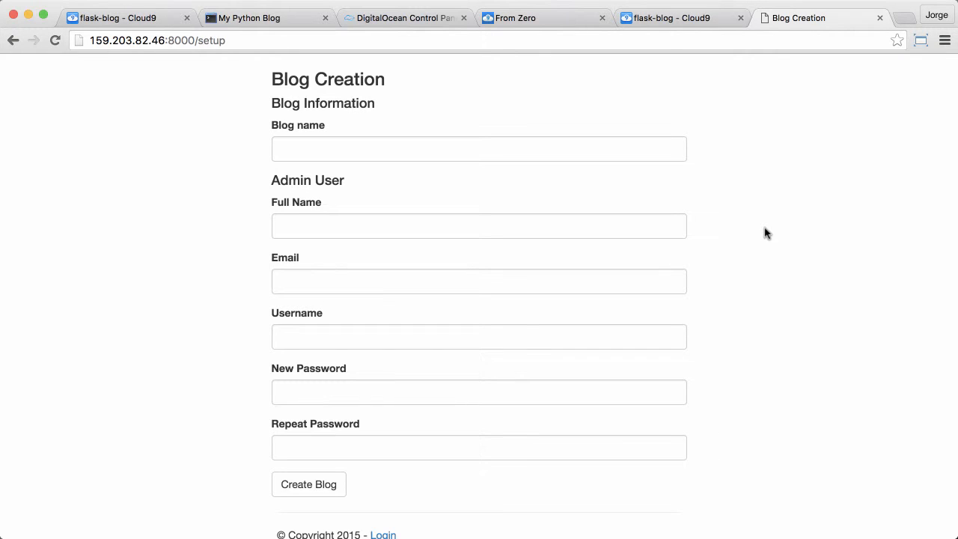
pyautogui.moveTo(742, 231)
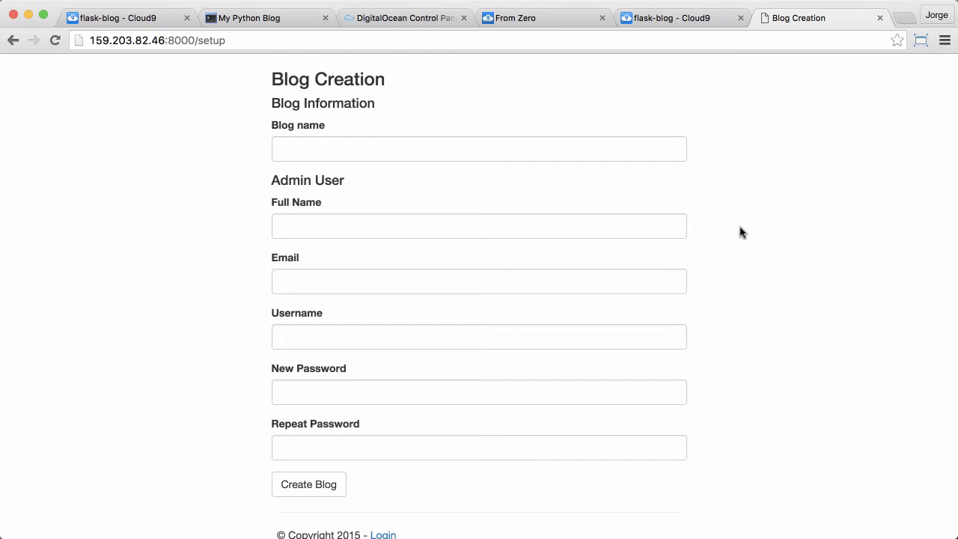